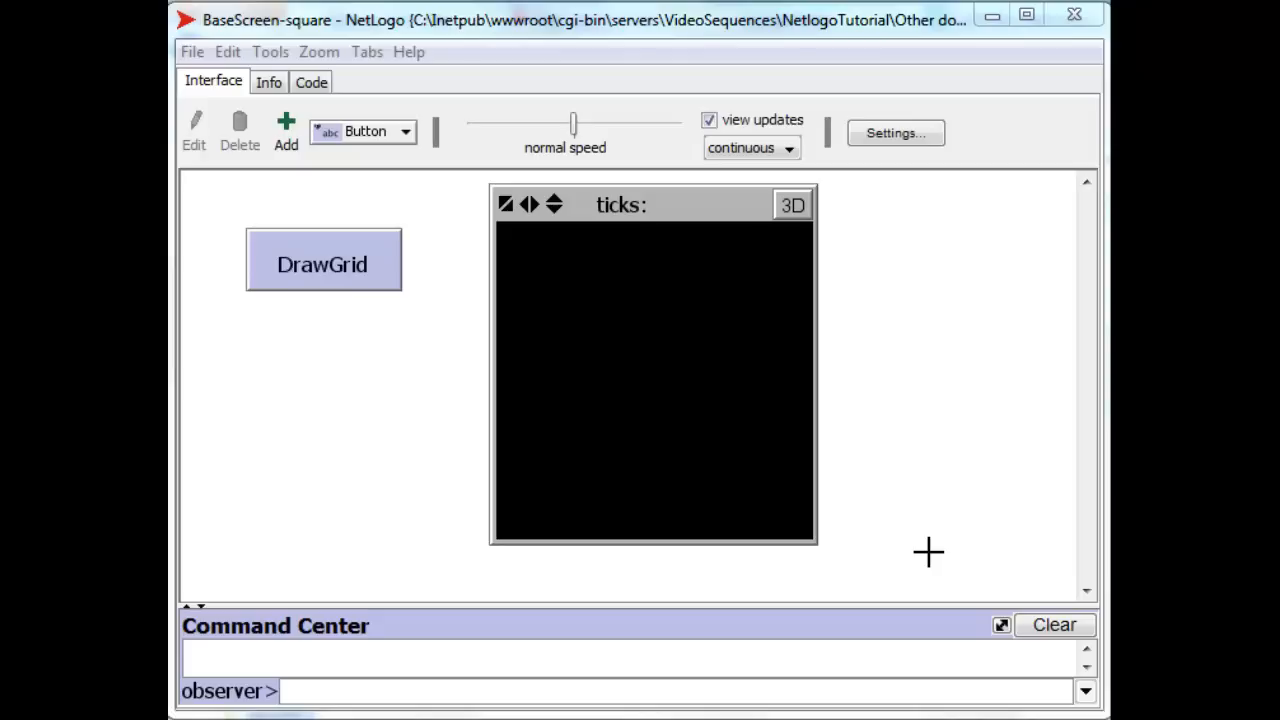
mouse_move(936, 556)
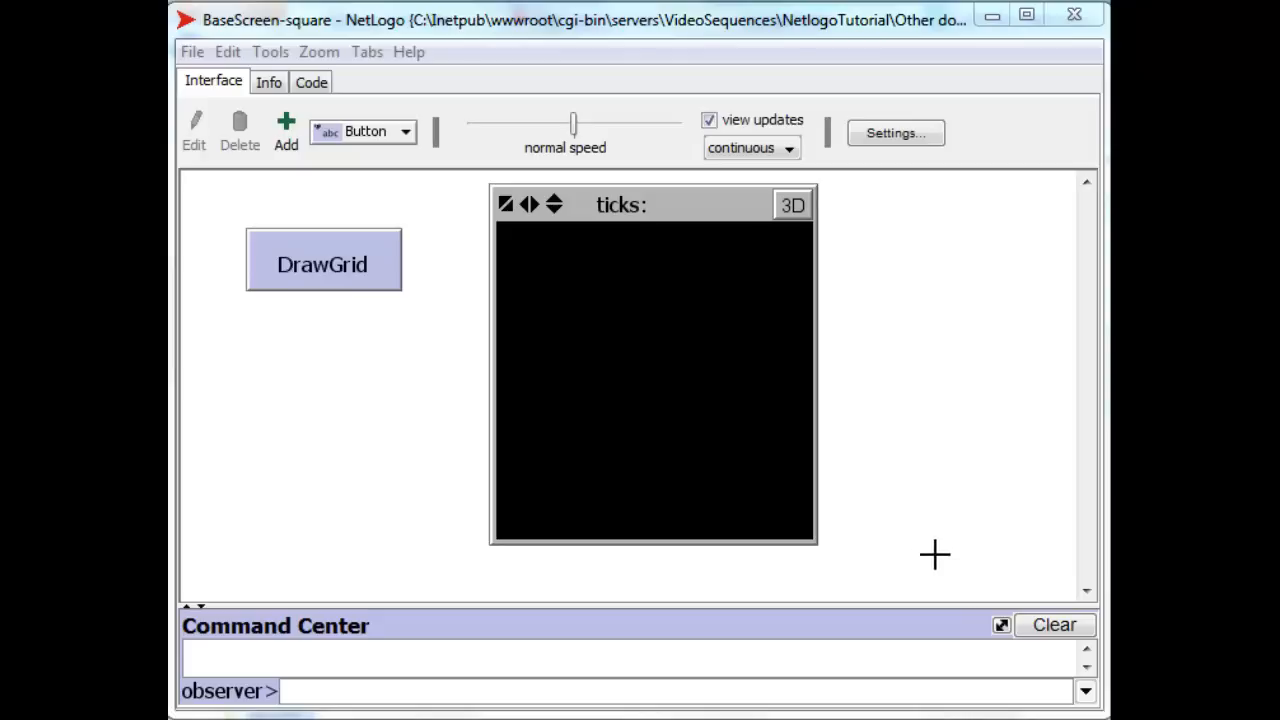
mouse_move(370, 296)
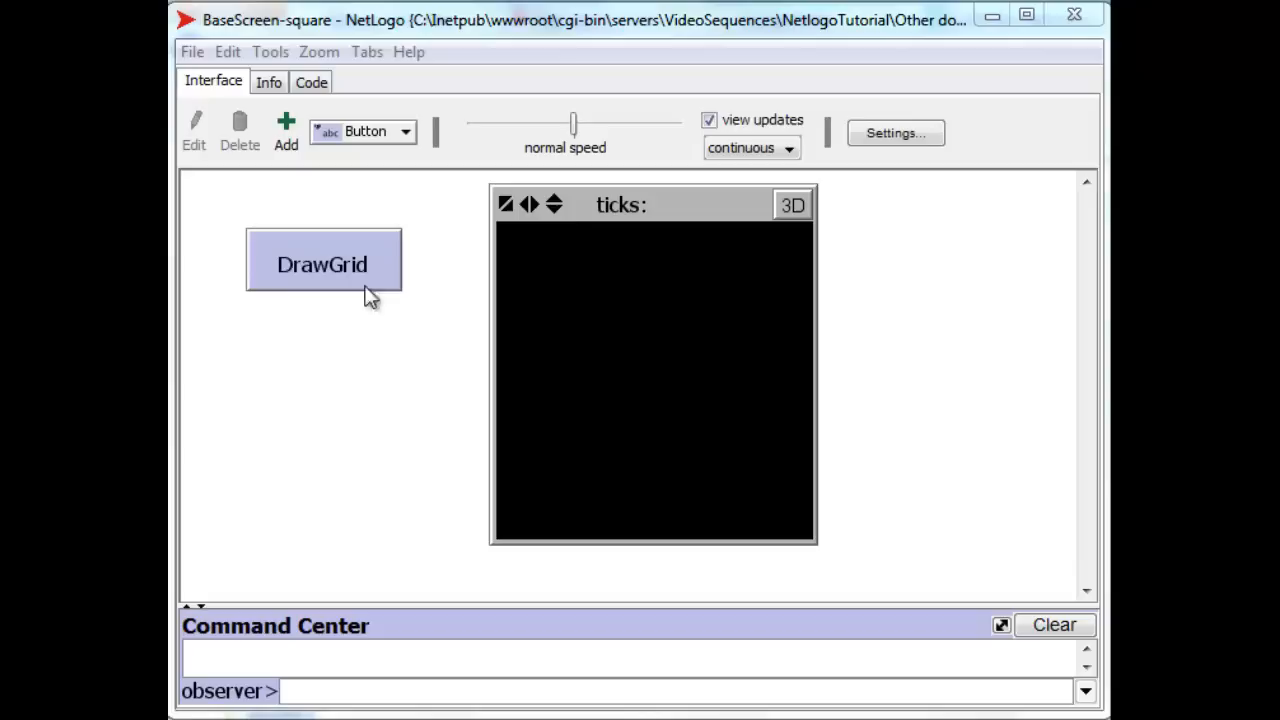
Run DrawGrid so the black world turns blue with a white grid around every patch.
click(322, 264)
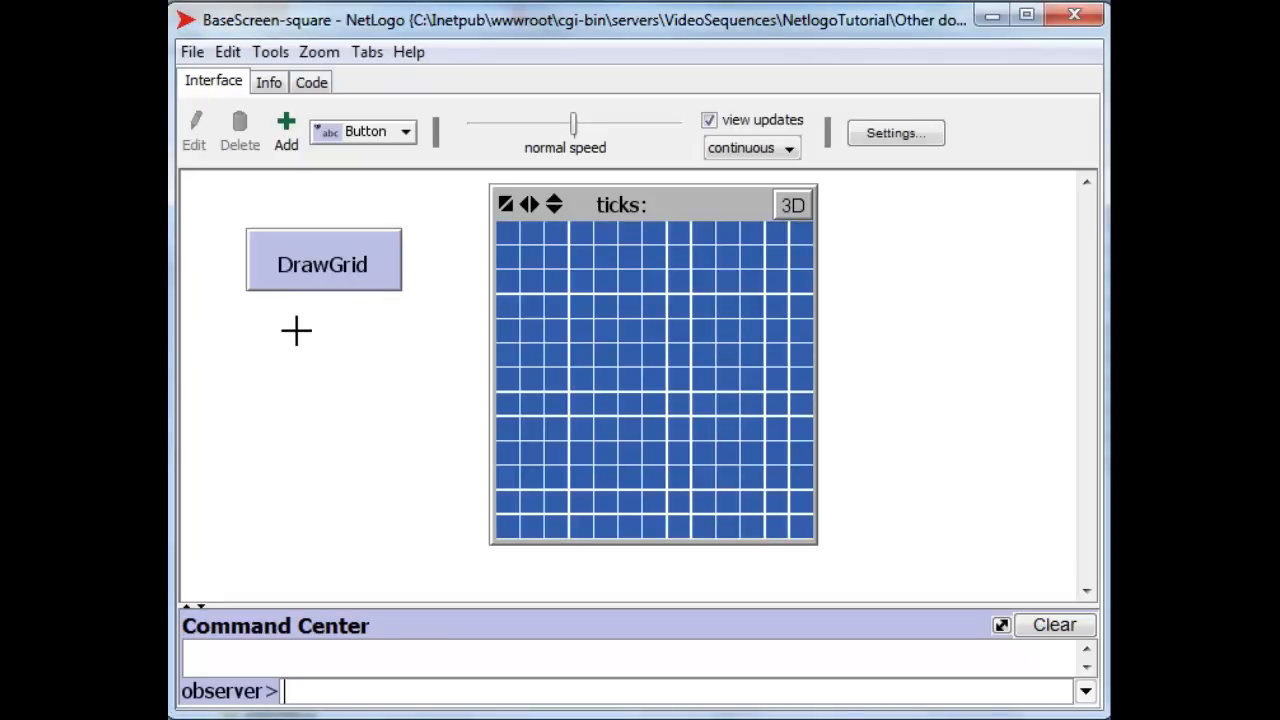
mouse_move(748, 284)
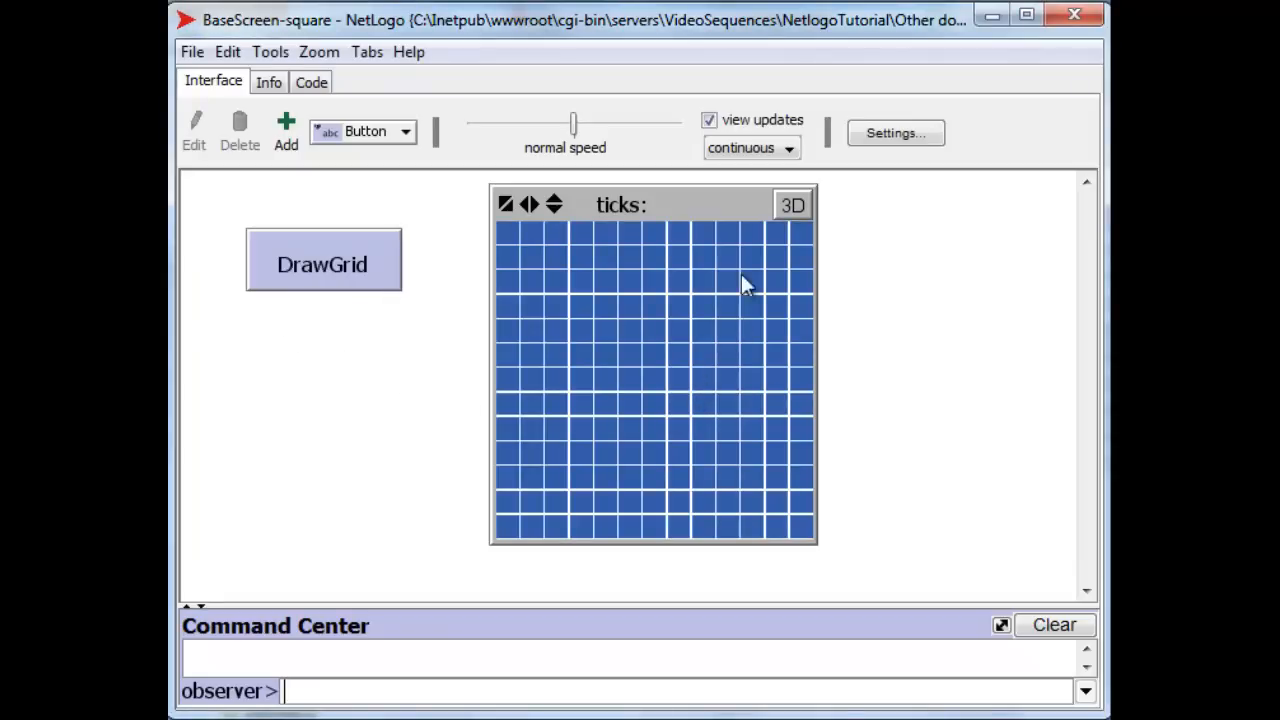
mouse_move(676, 248)
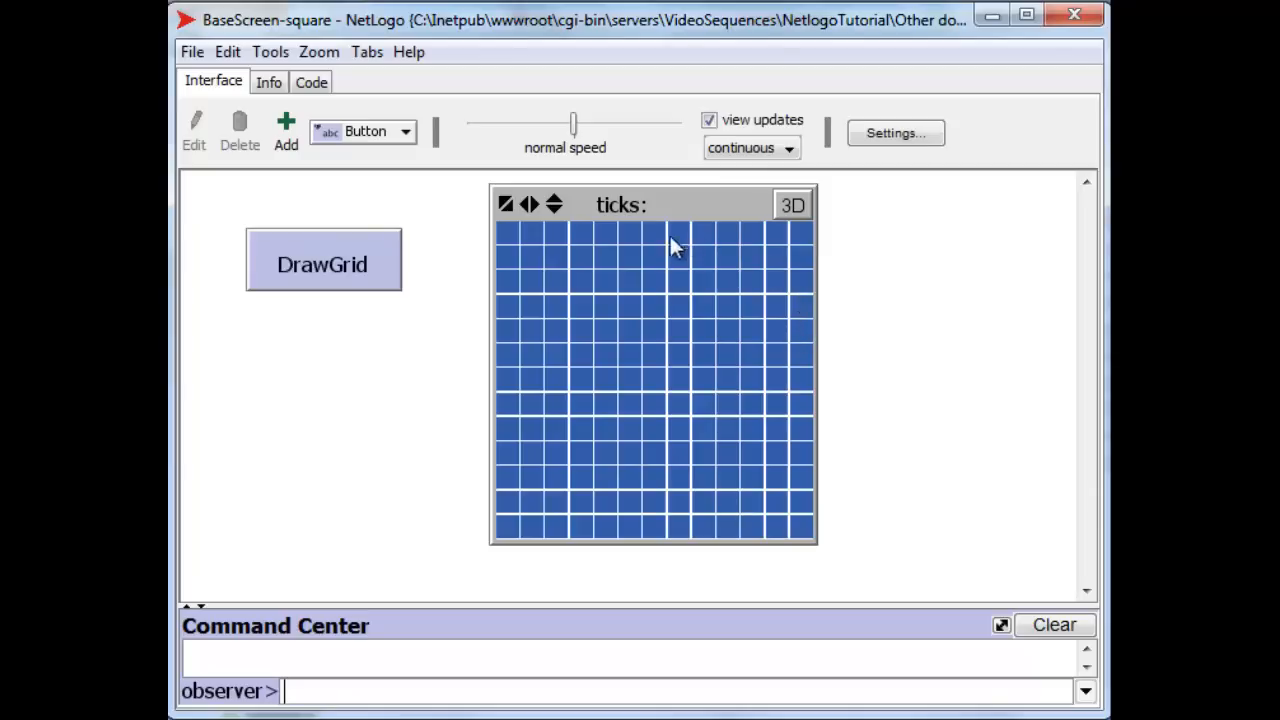
mouse_move(692, 288)
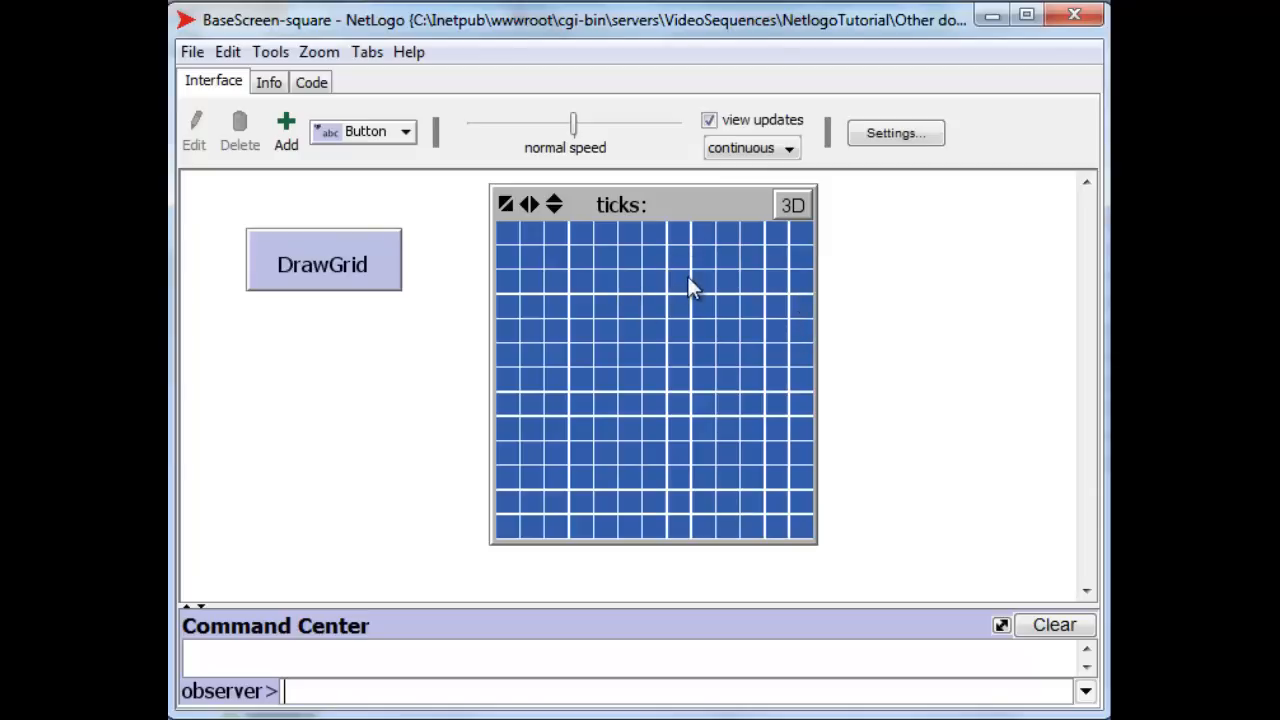
mouse_move(716, 328)
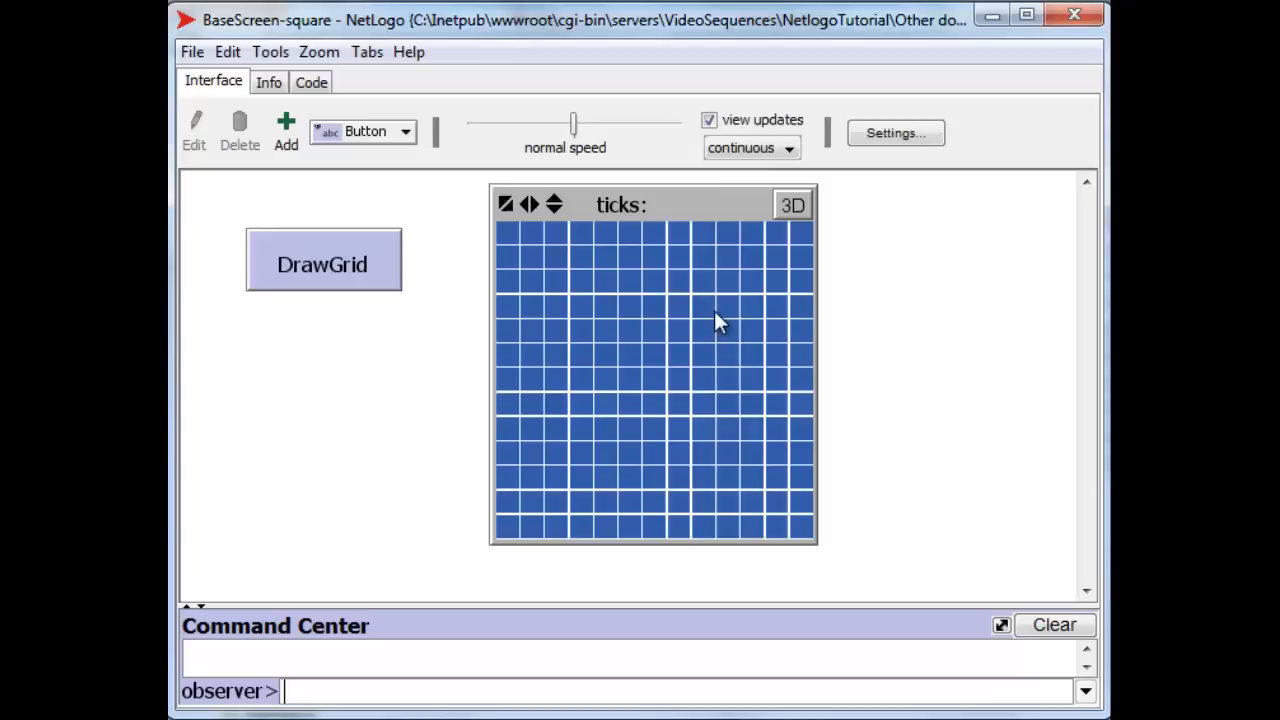
mouse_move(700, 378)
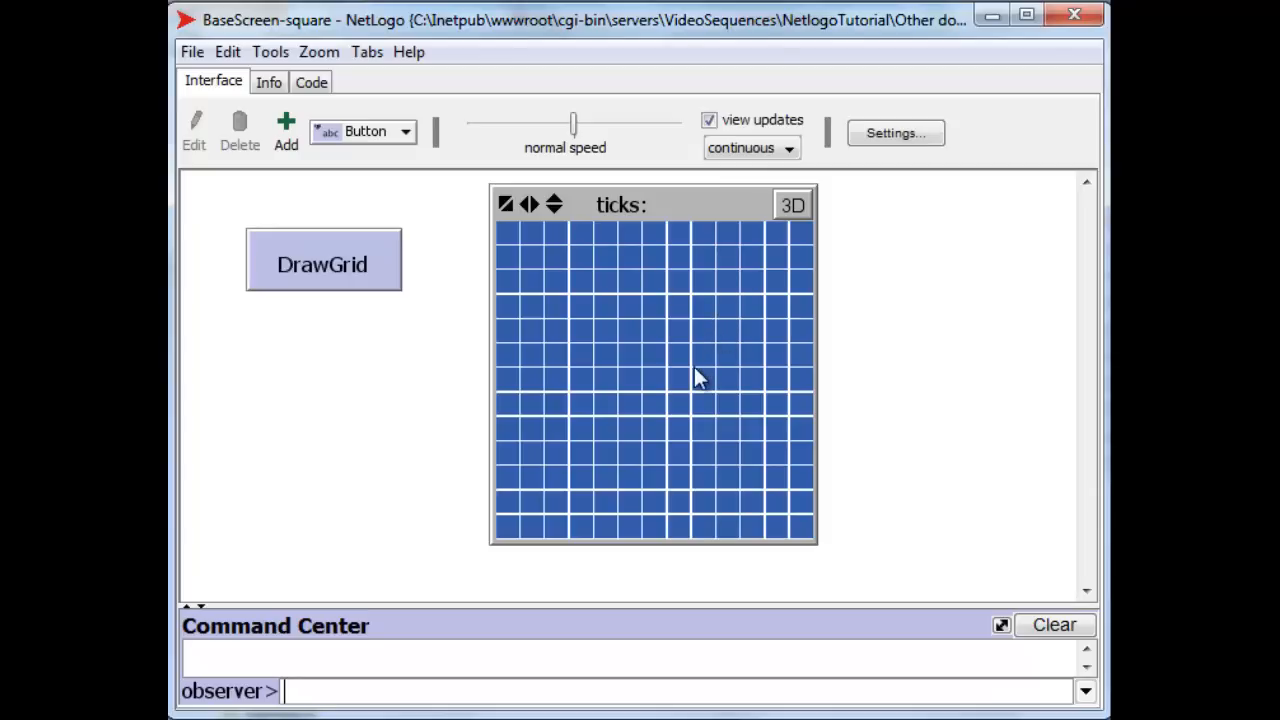
mouse_move(684, 380)
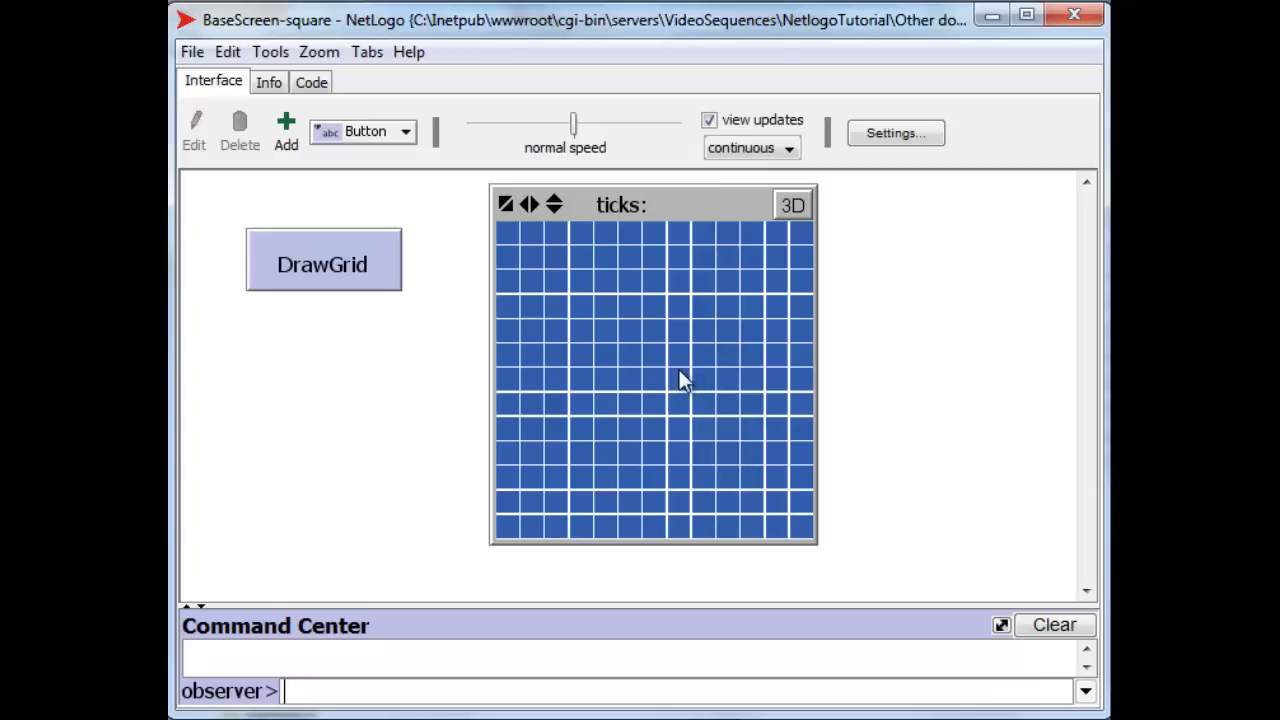
mouse_move(676, 384)
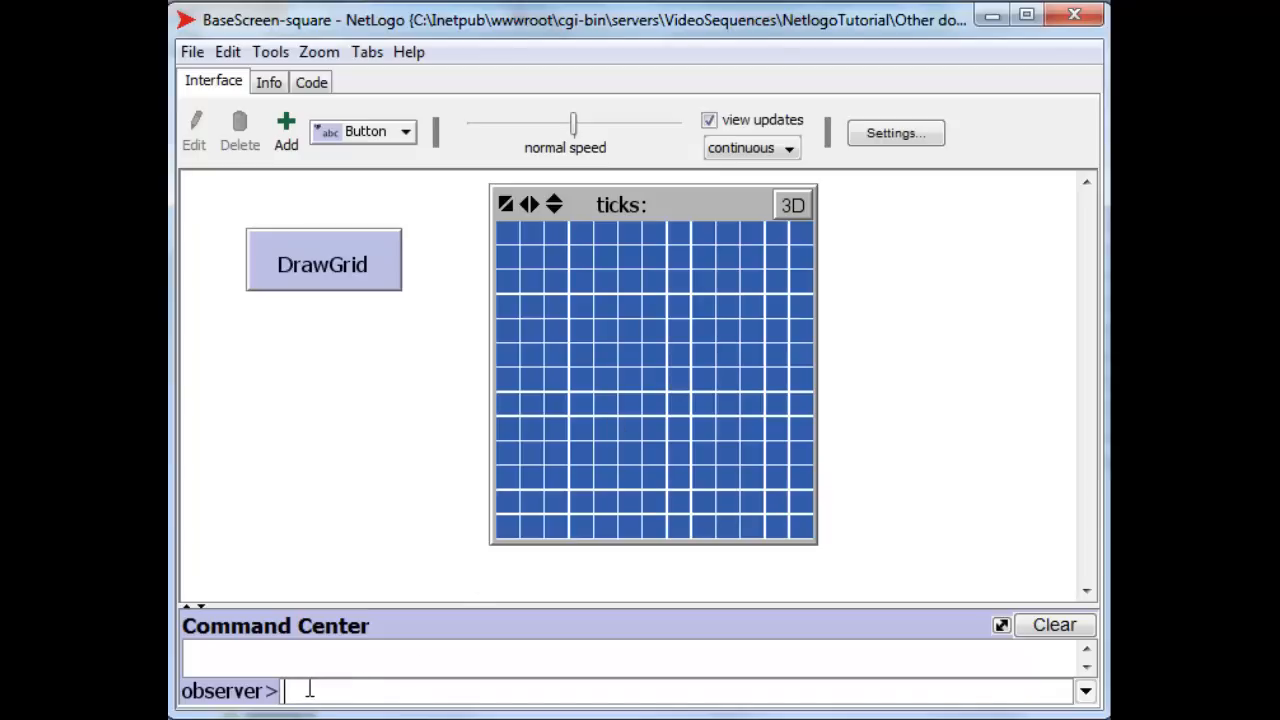
Colour the centre patch 0 0 red via ask patch 0 0 [set pcolor red] in the Command Center.
text(ask)
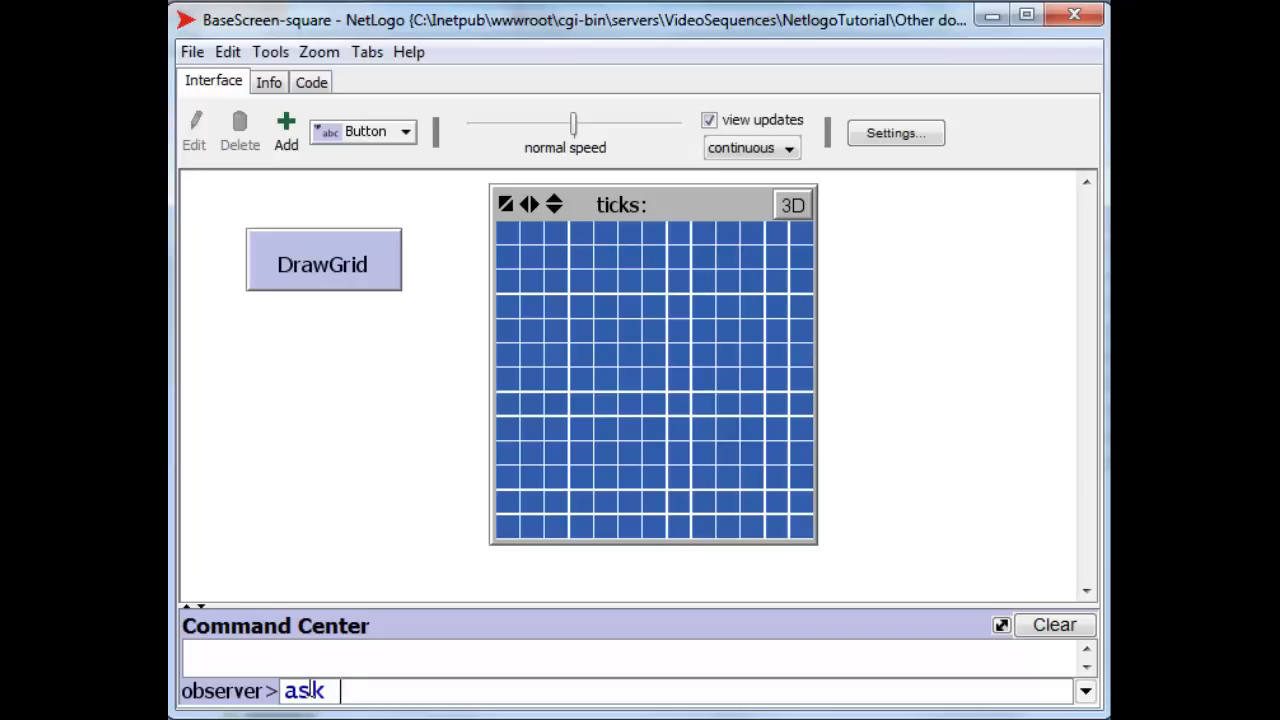
text(patch)
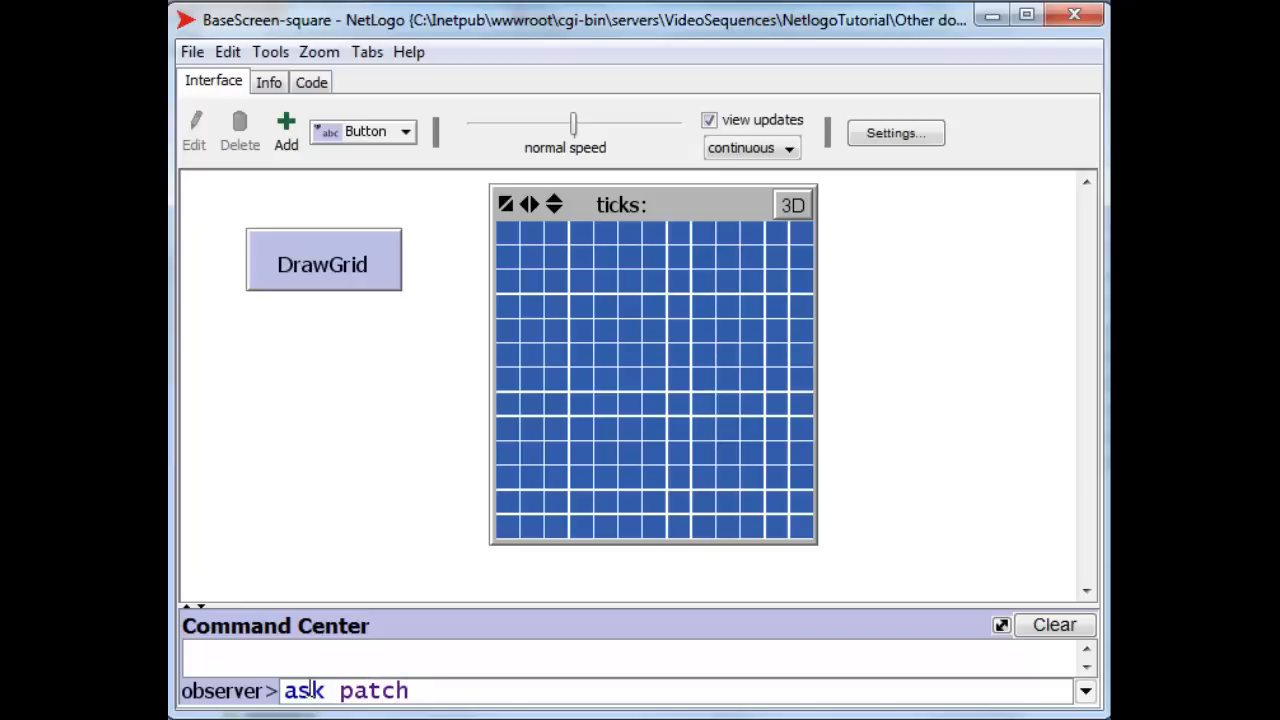
text(0 0 [set pcolo)
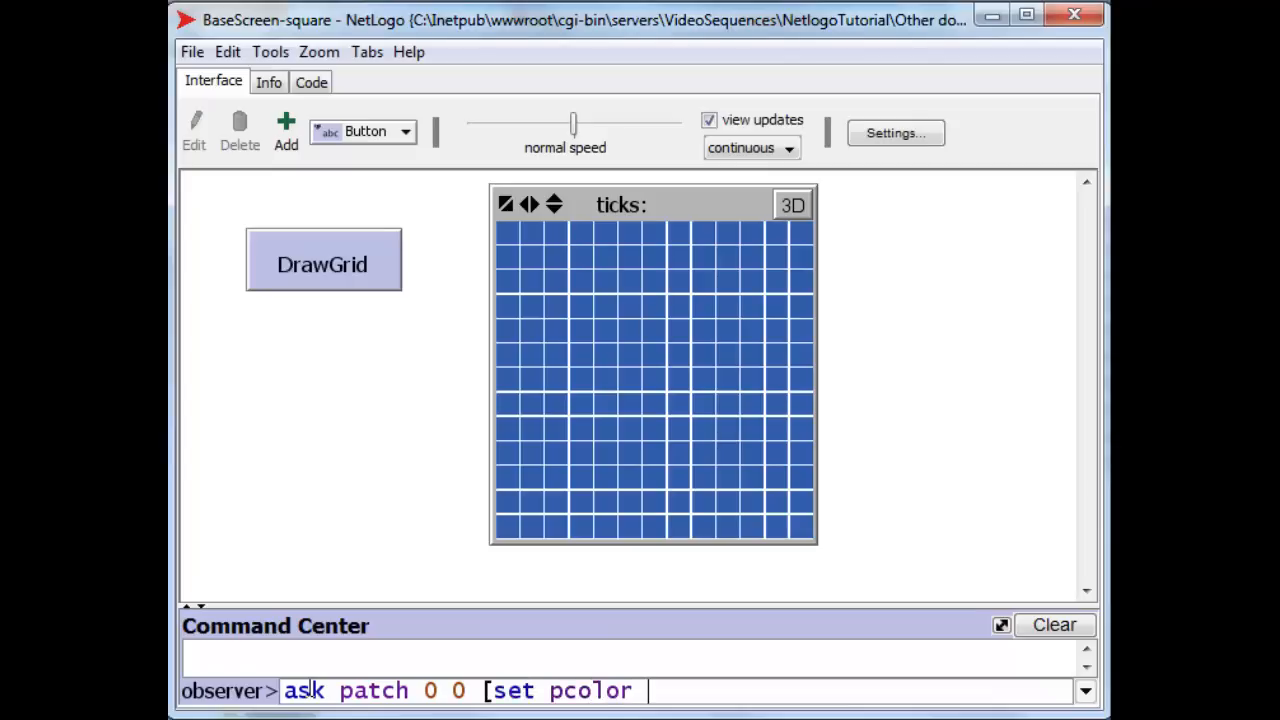
text(re)
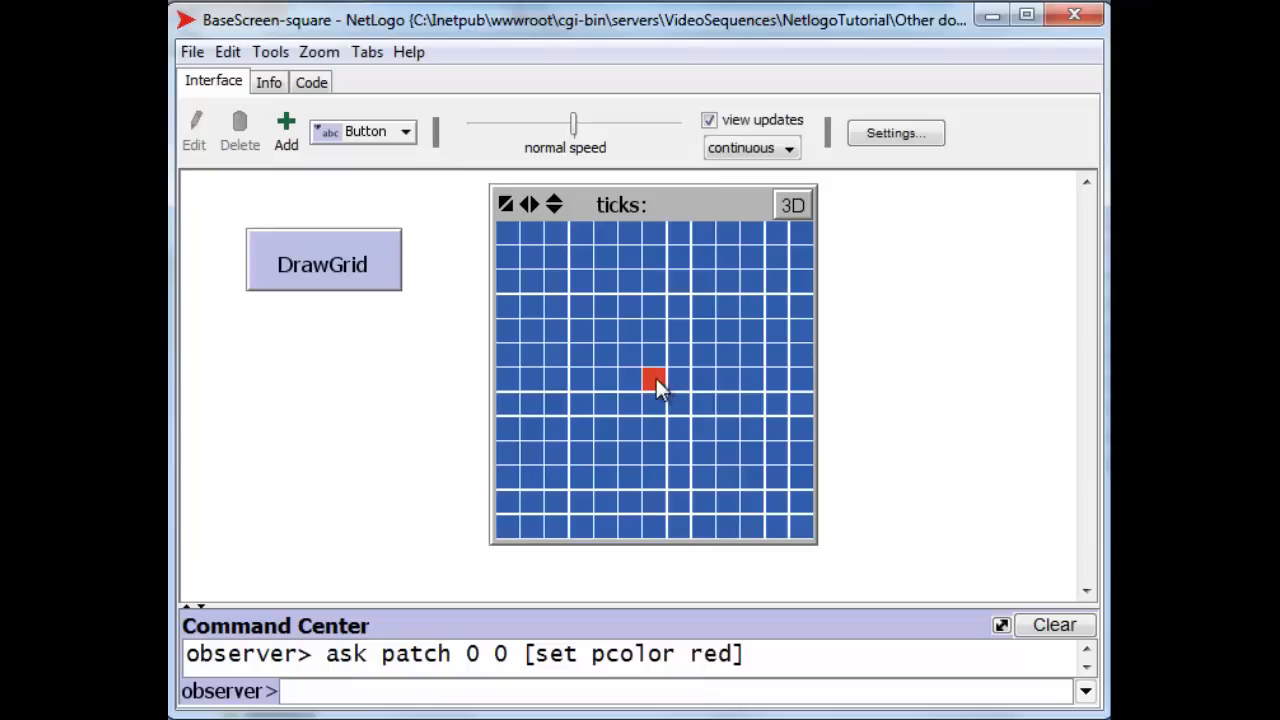
mouse_move(652, 468)
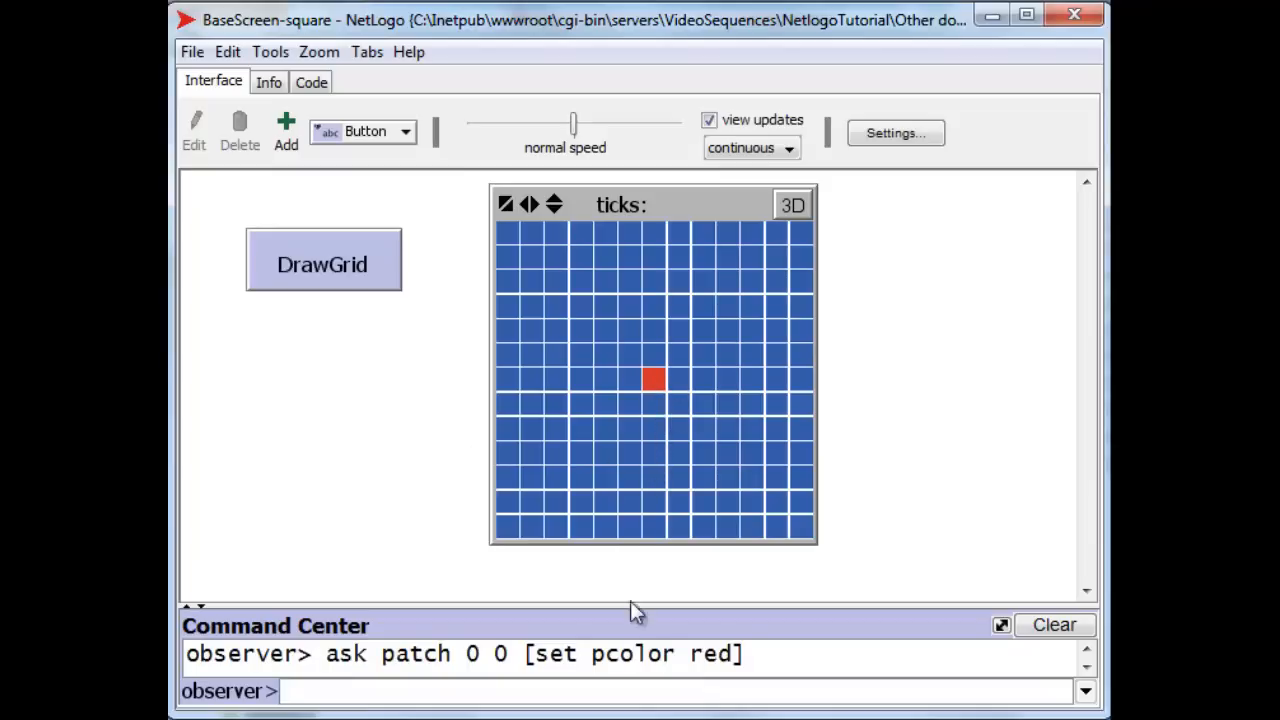
mouse_move(650, 390)
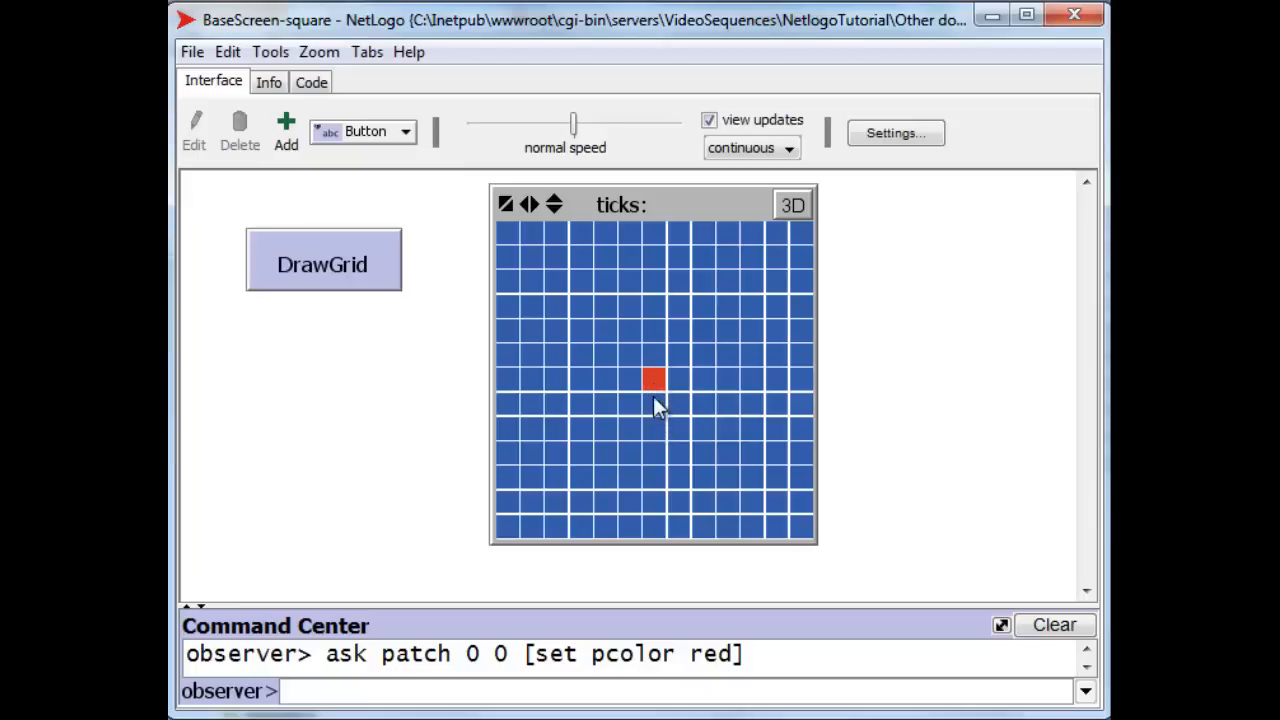
mouse_move(658, 414)
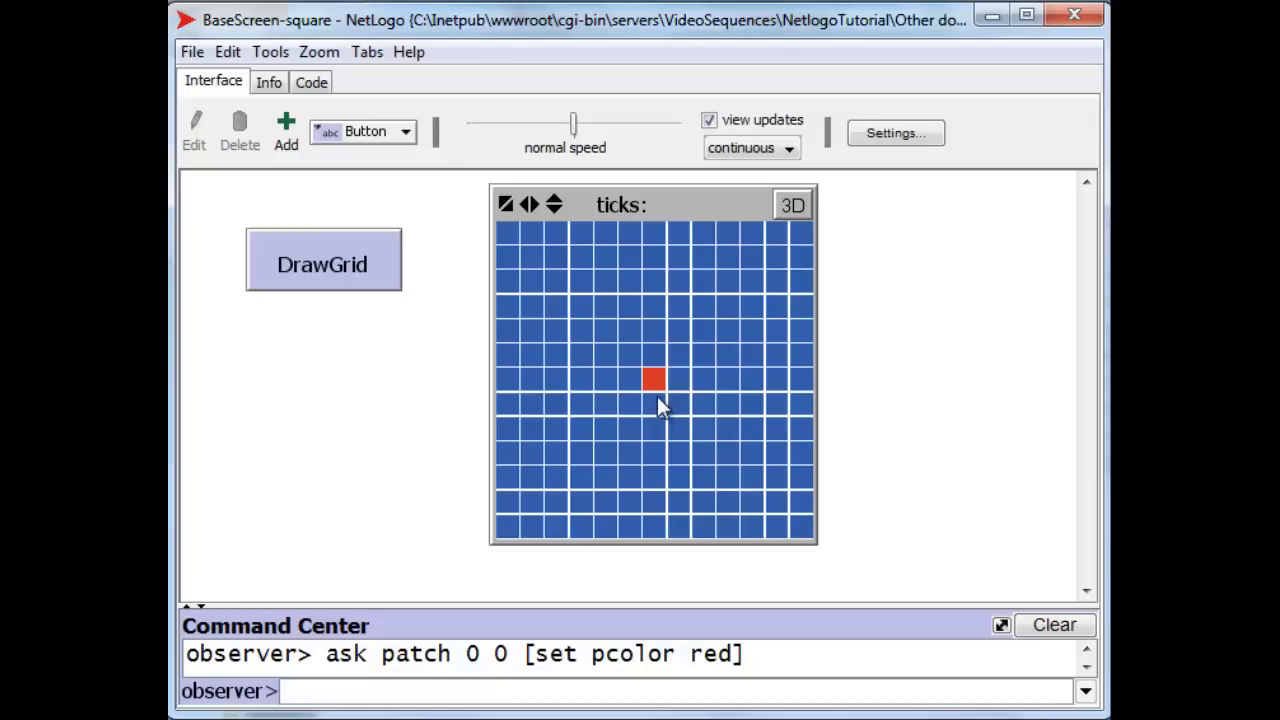
mouse_move(656, 384)
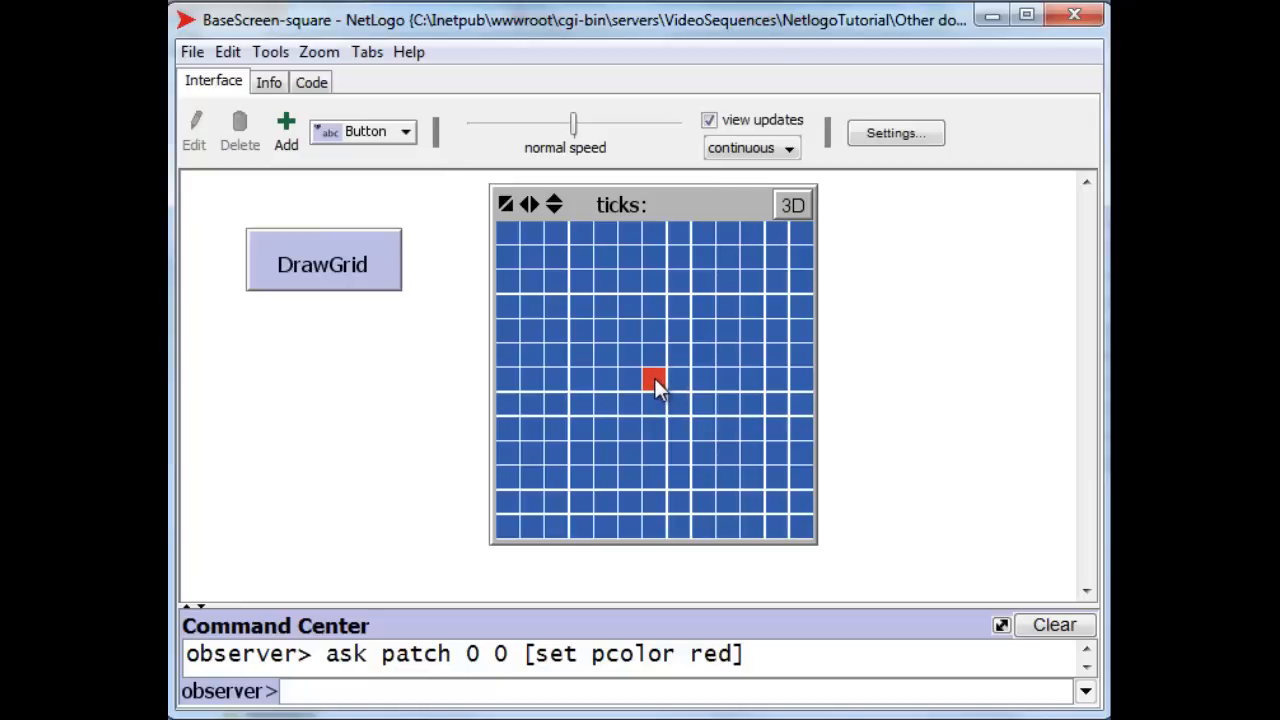
Inspect patch 0 0 and give it the label "hi there", keeping the inspector clear of the world.
right_click(652, 384)
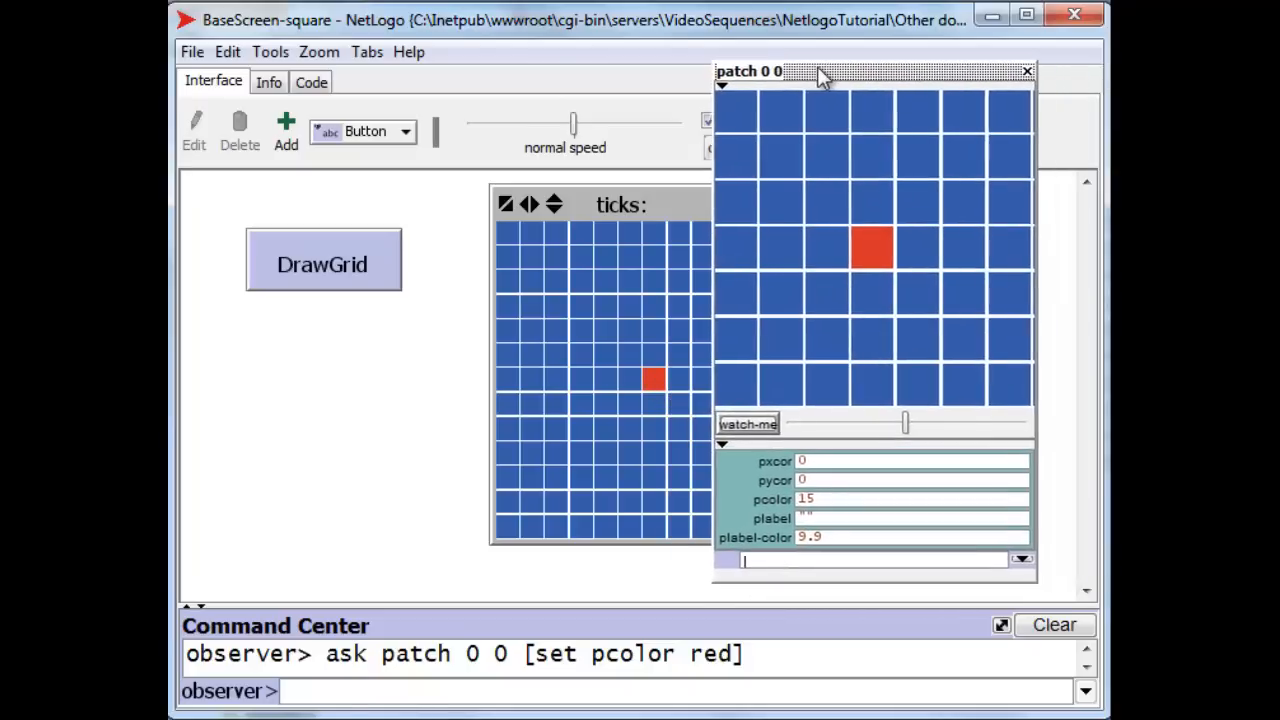
drag(820, 72, 810, 70)
text(hi there)
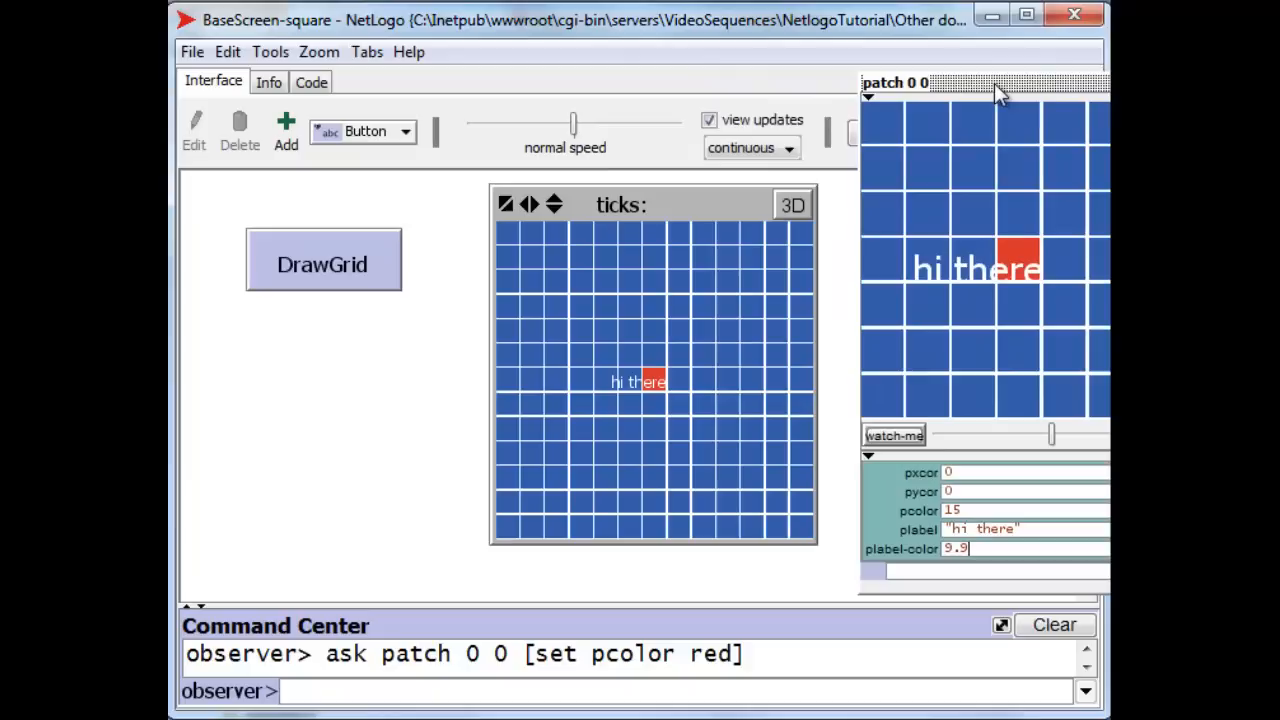
mouse_move(608, 400)
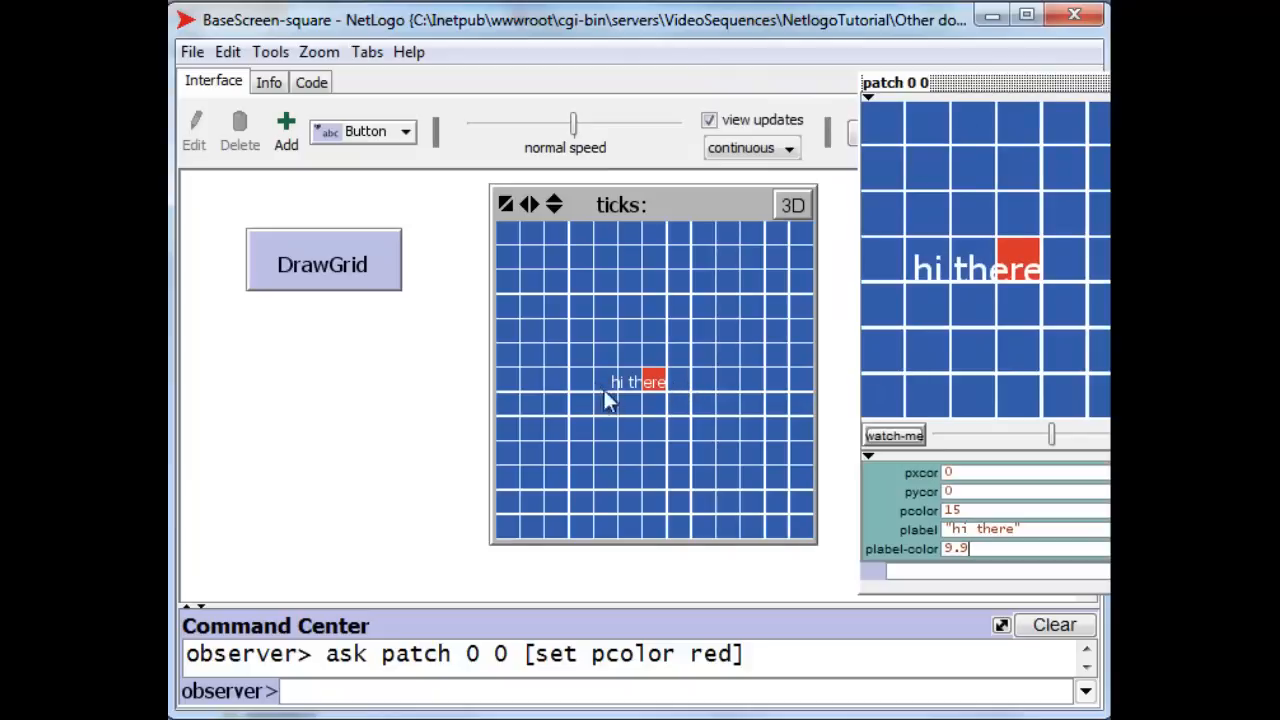
mouse_move(670, 400)
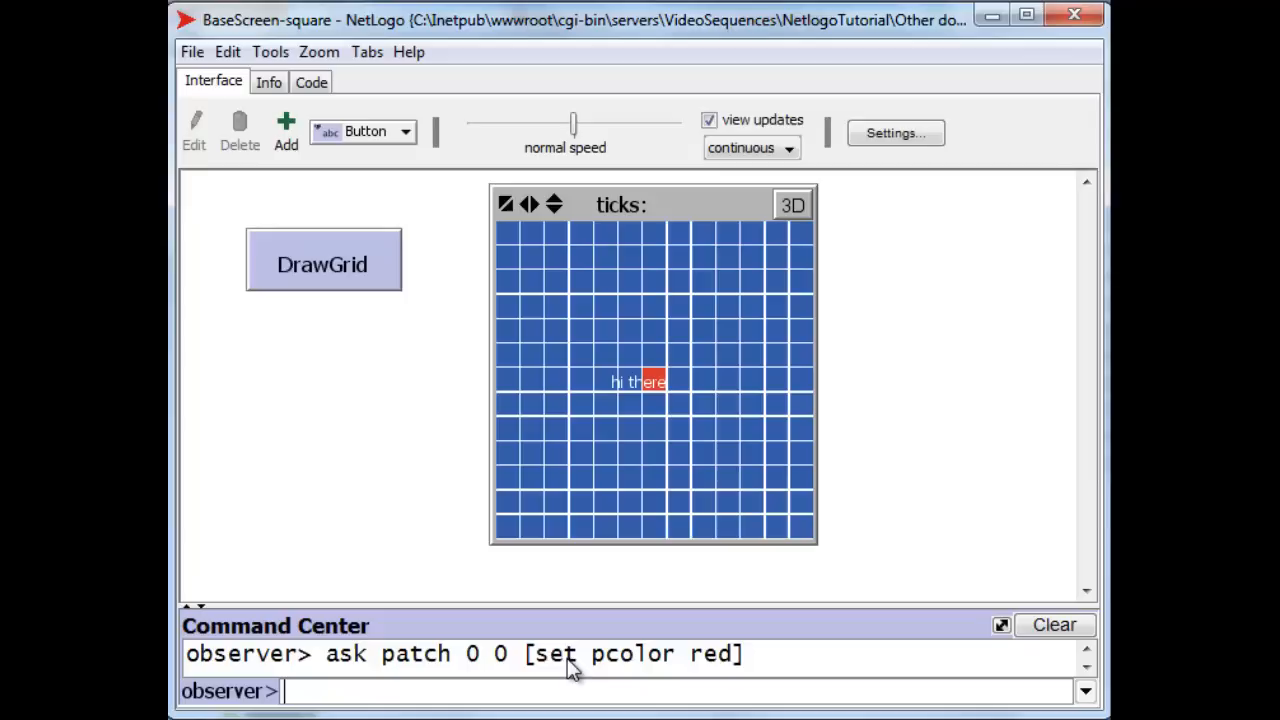
Sprout one green turtle on patch 3 4 via ask patch 3 4 [sprout 1 [set color green]].
text(ask patch)
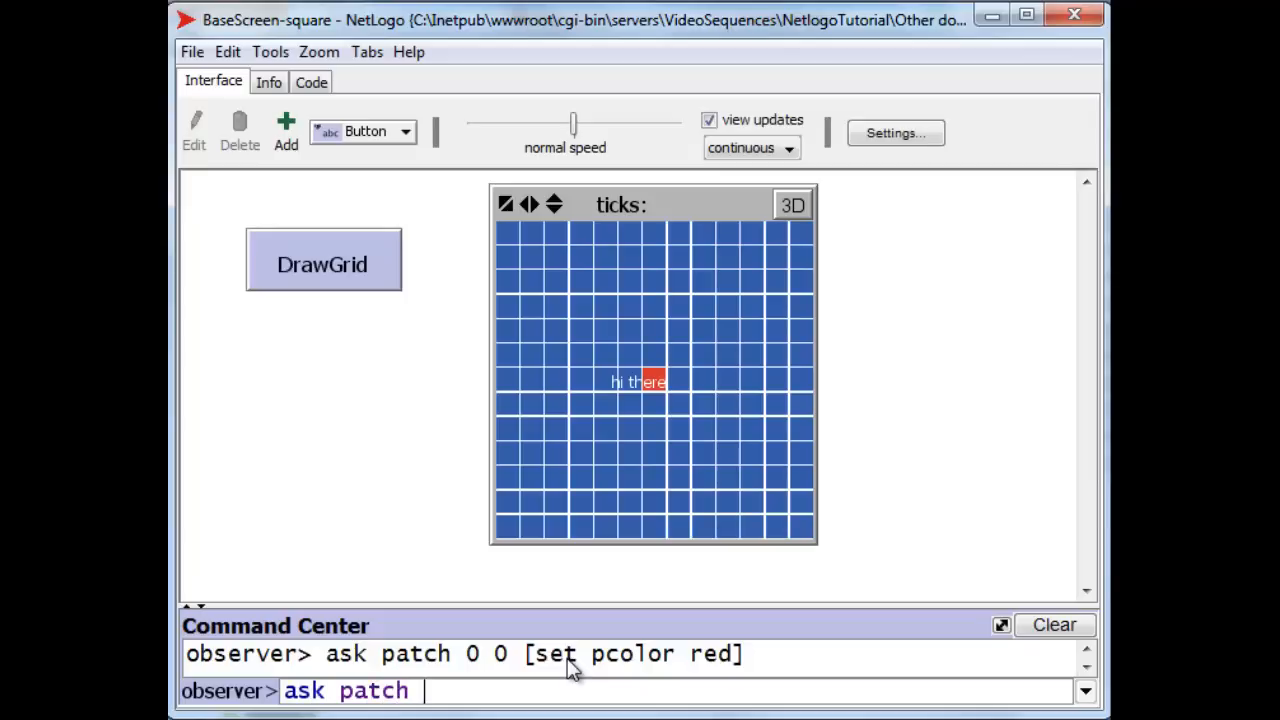
text(3)
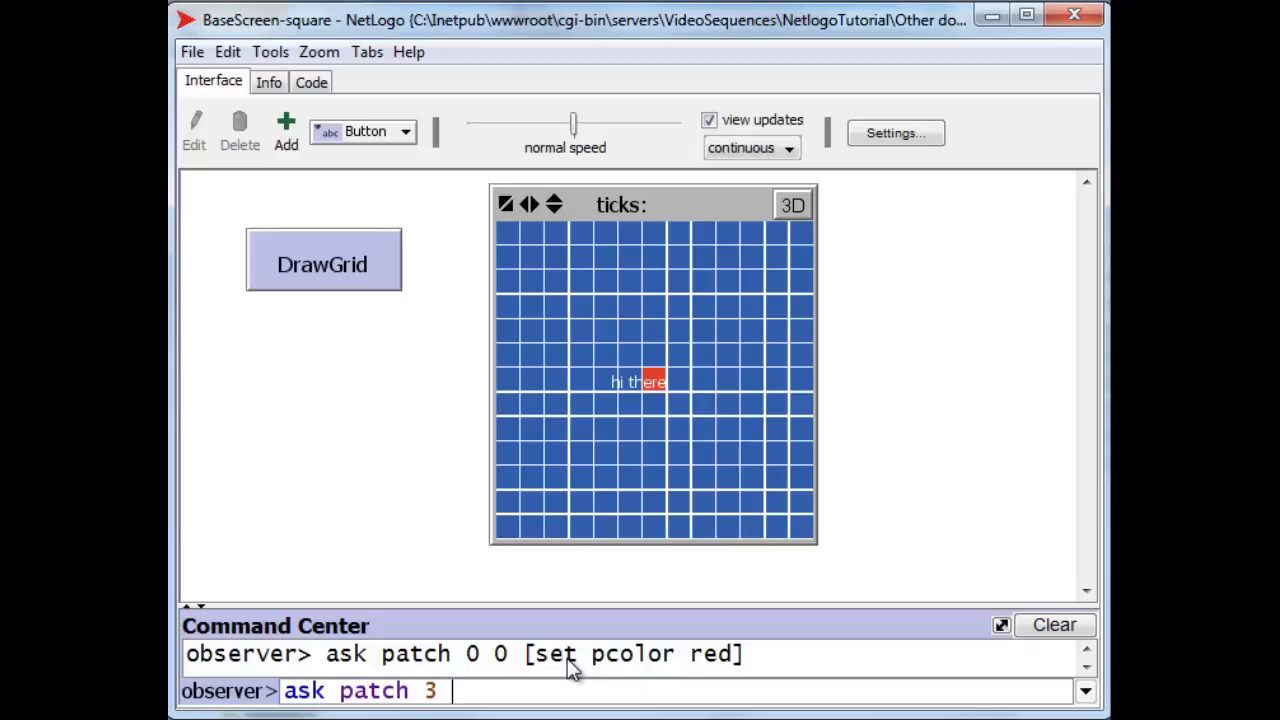
text(4 [)
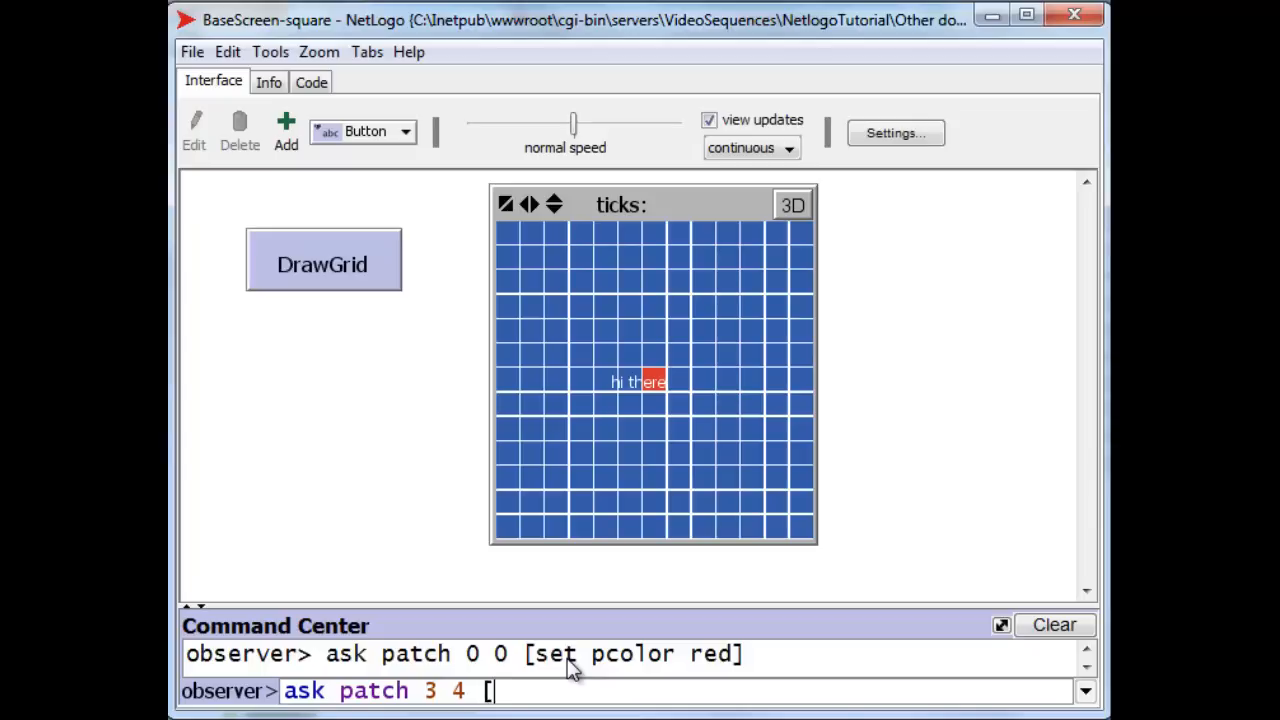
text(sprout)
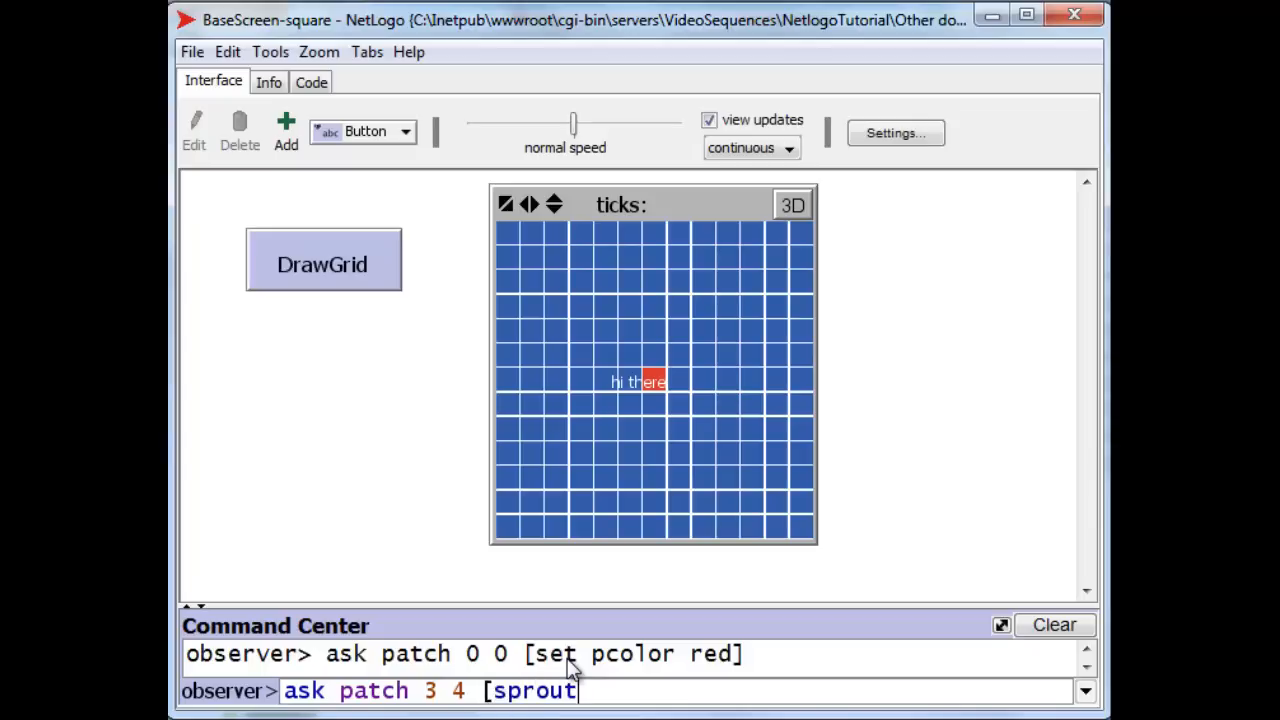
text(1)
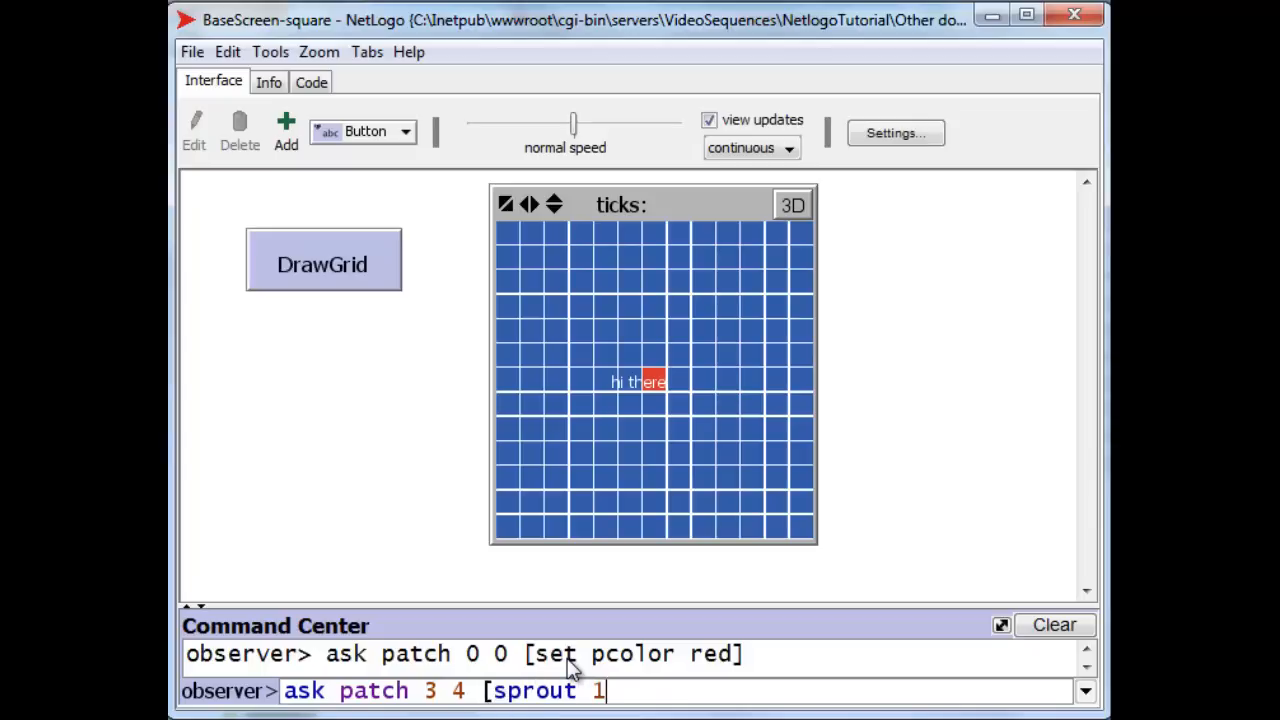
text([)
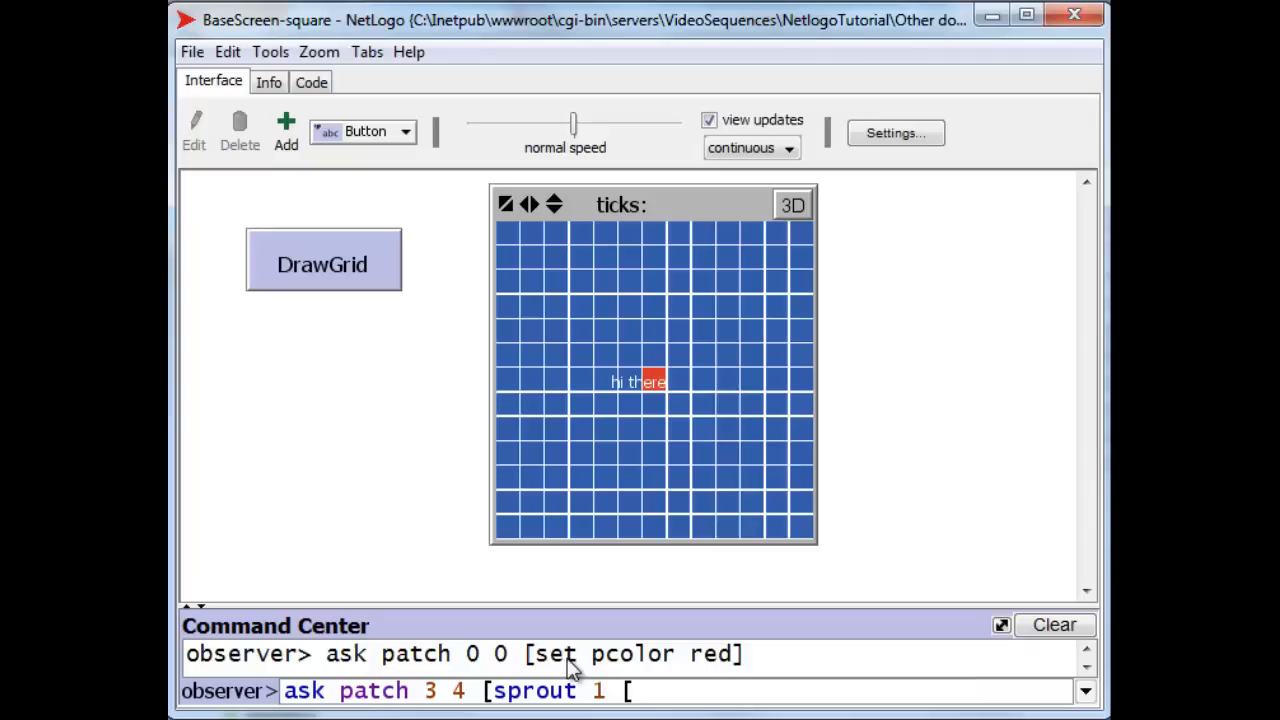
text([set color)
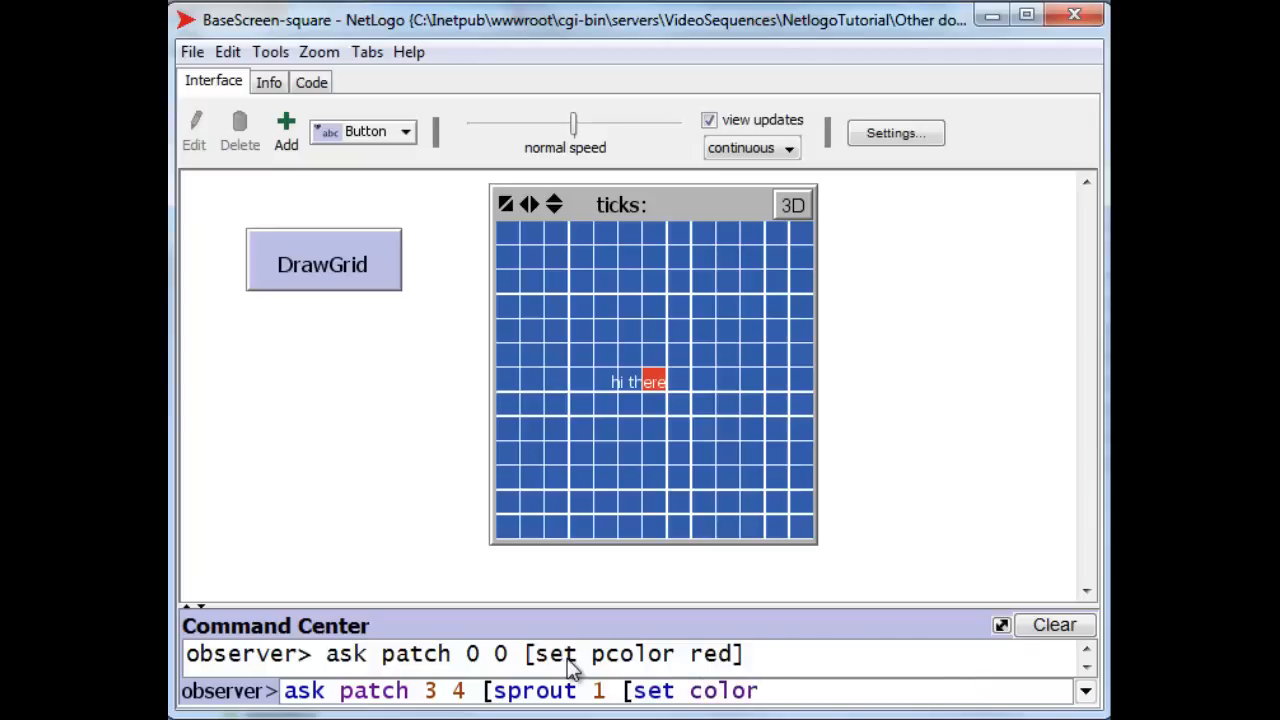
text(gree)
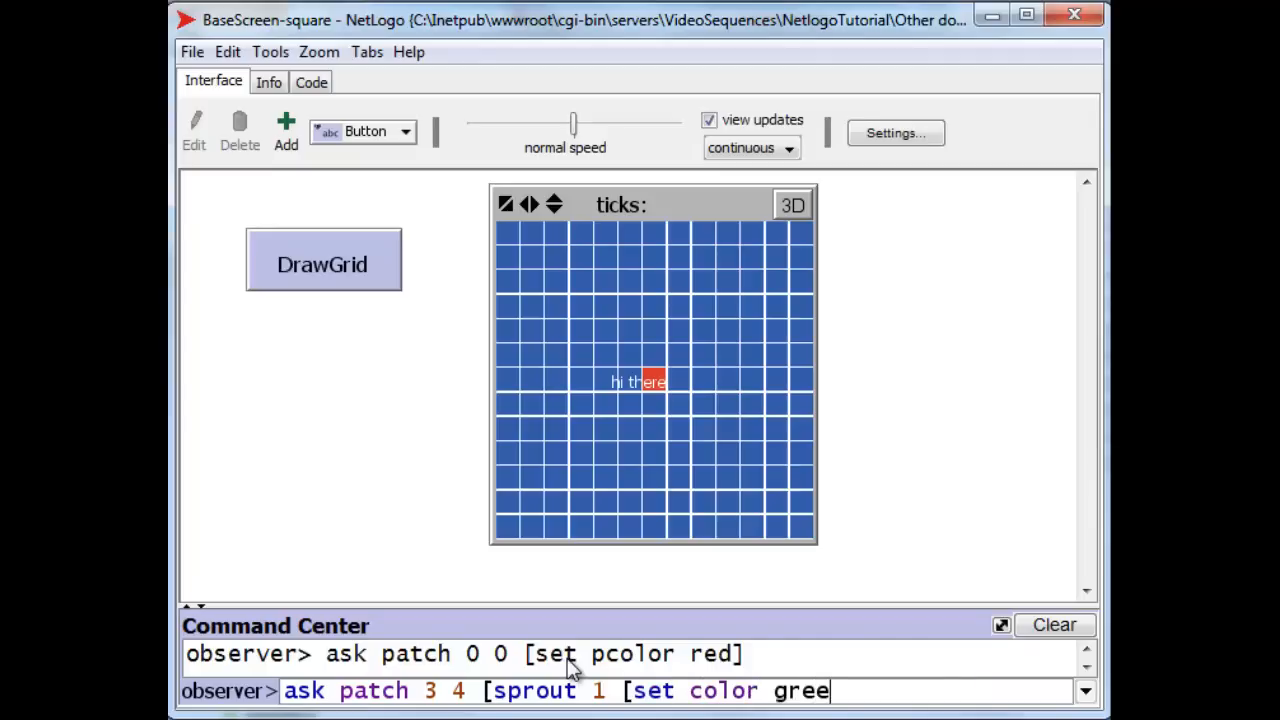
text(]])
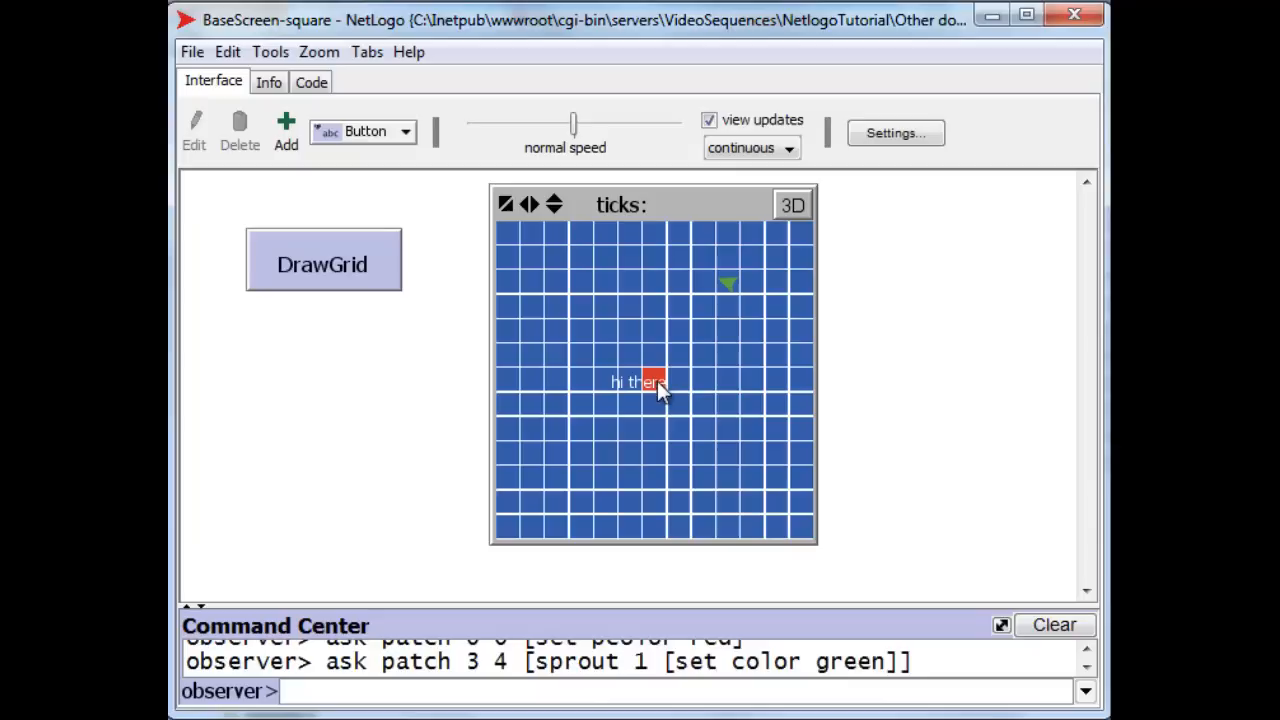
mouse_move(728, 362)
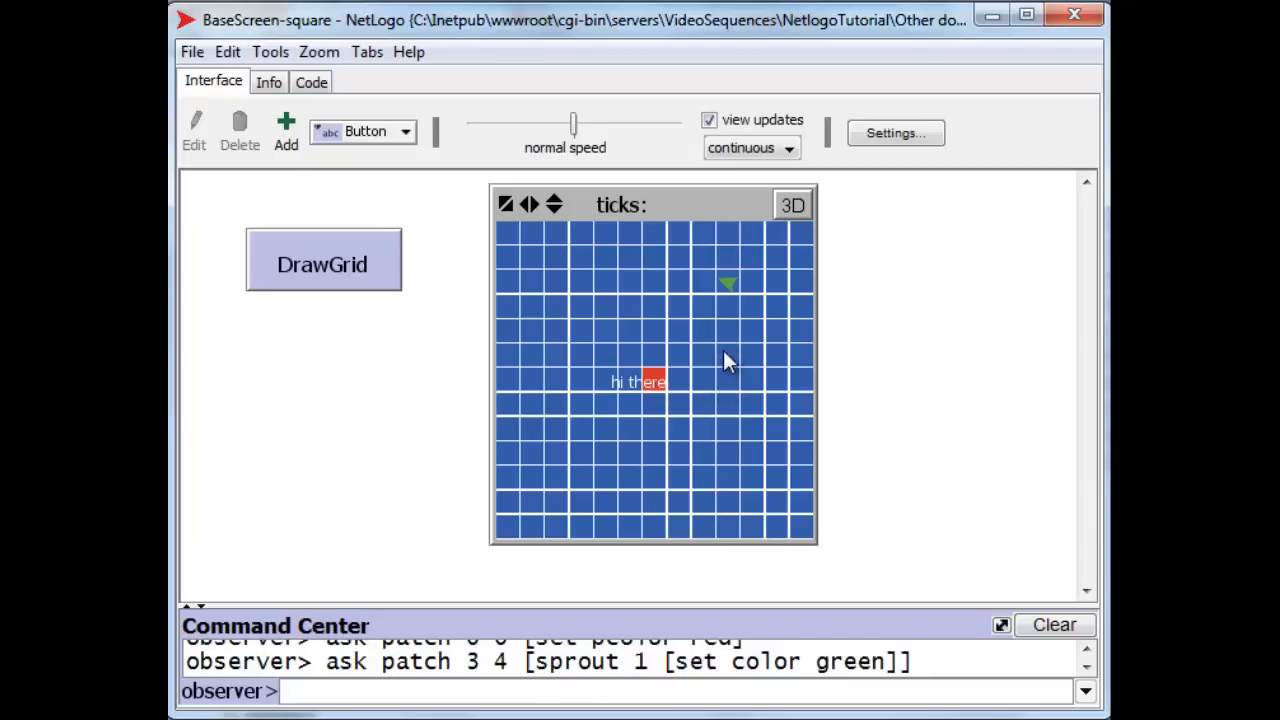
mouse_move(728, 292)
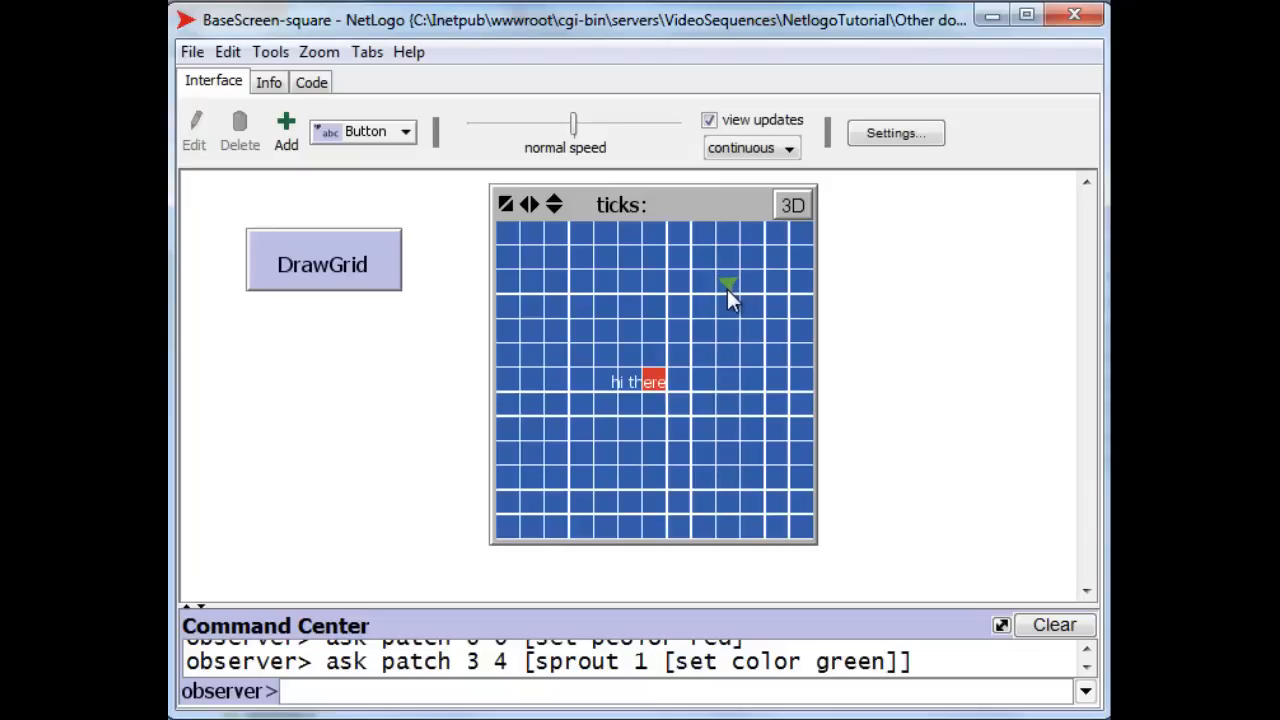
mouse_move(732, 300)
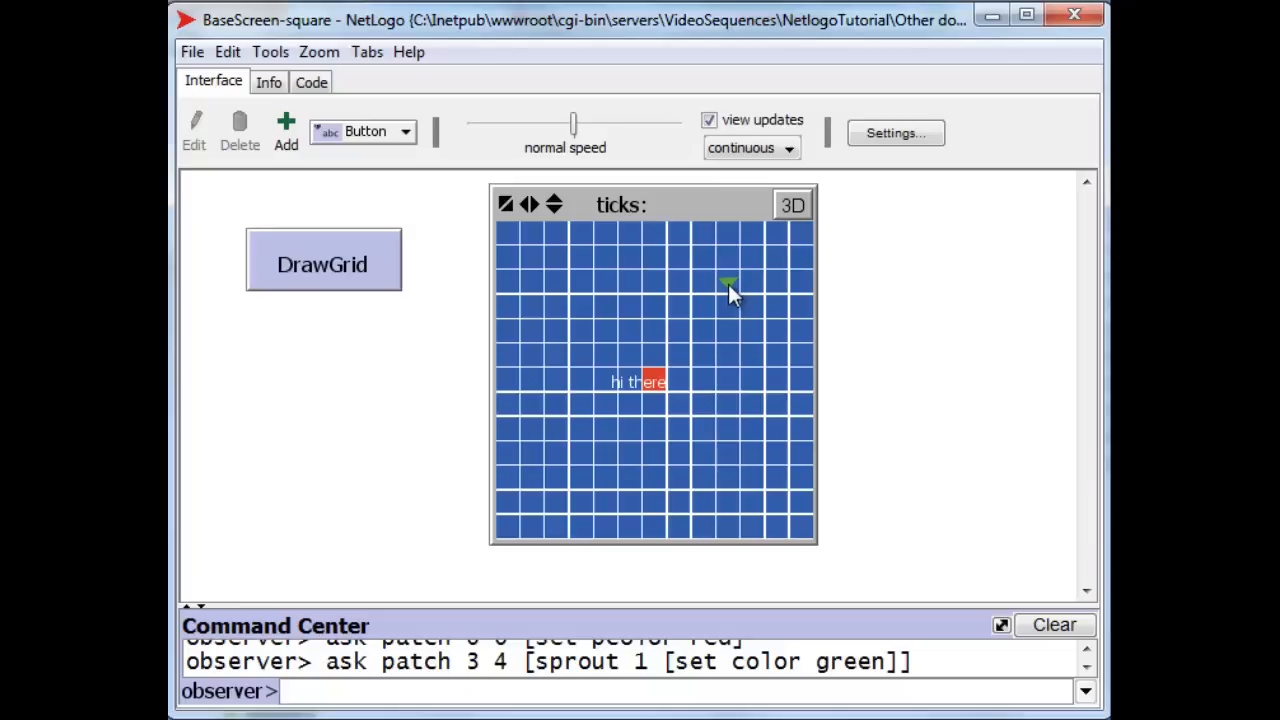
mouse_move(700, 486)
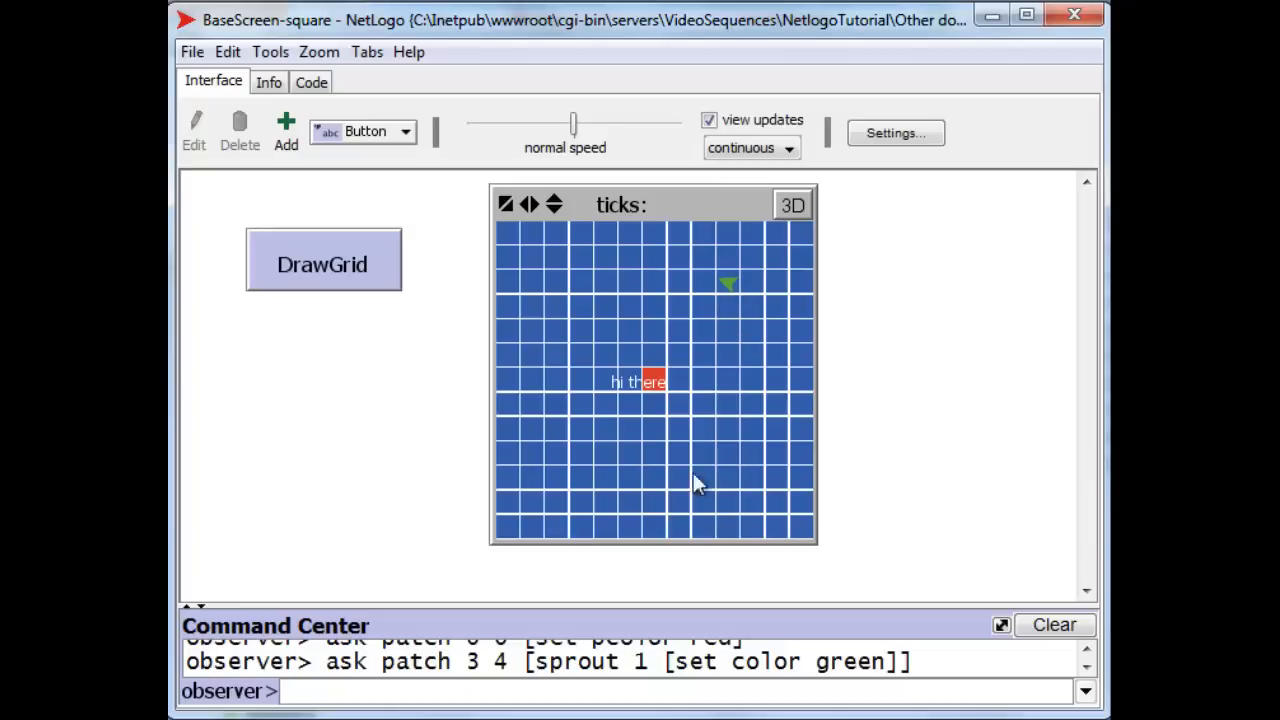
mouse_move(656, 322)
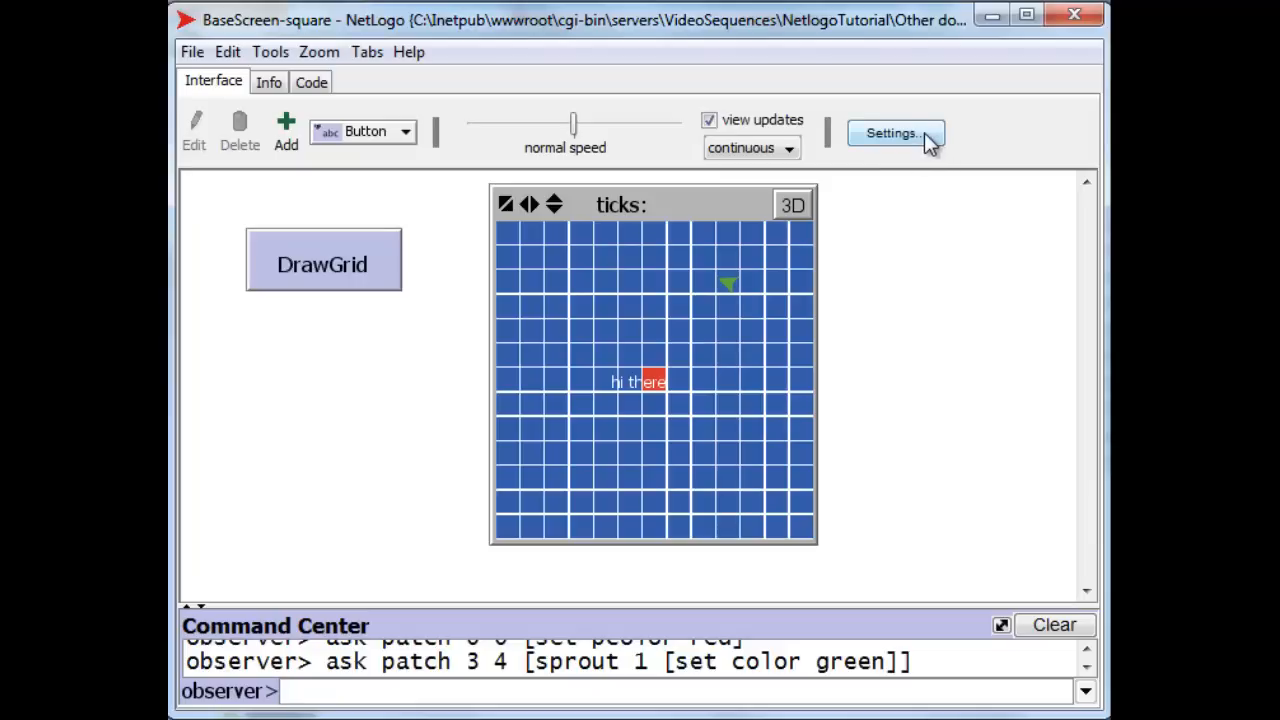
Set max-pxcor to 10 in the world settings, widening the view to 21 by 13 patches.
click(890, 132)
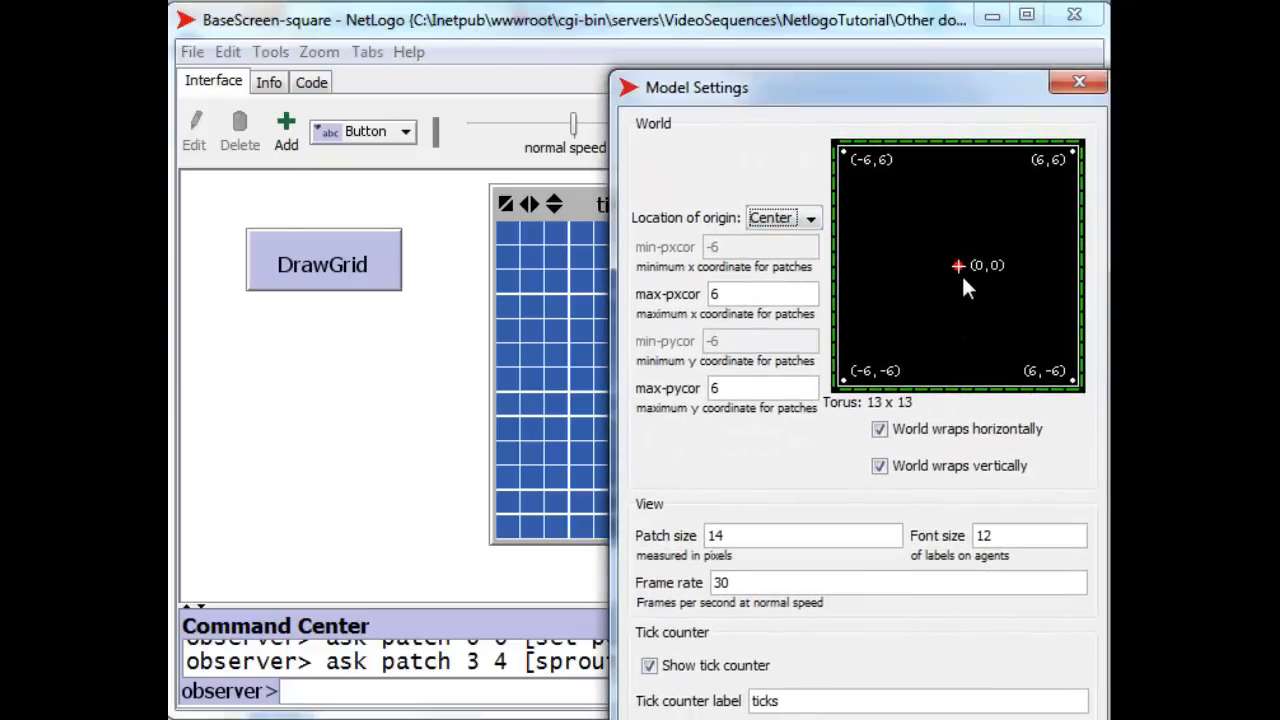
mouse_move(944, 284)
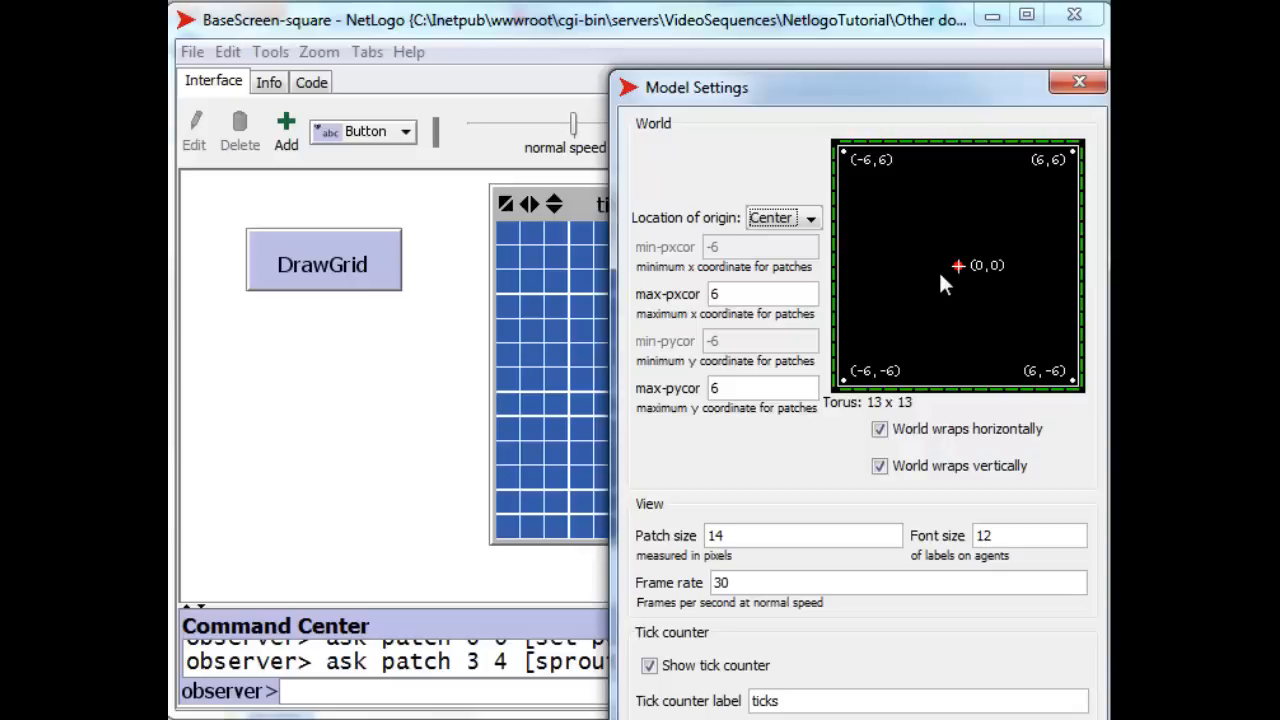
mouse_move(964, 264)
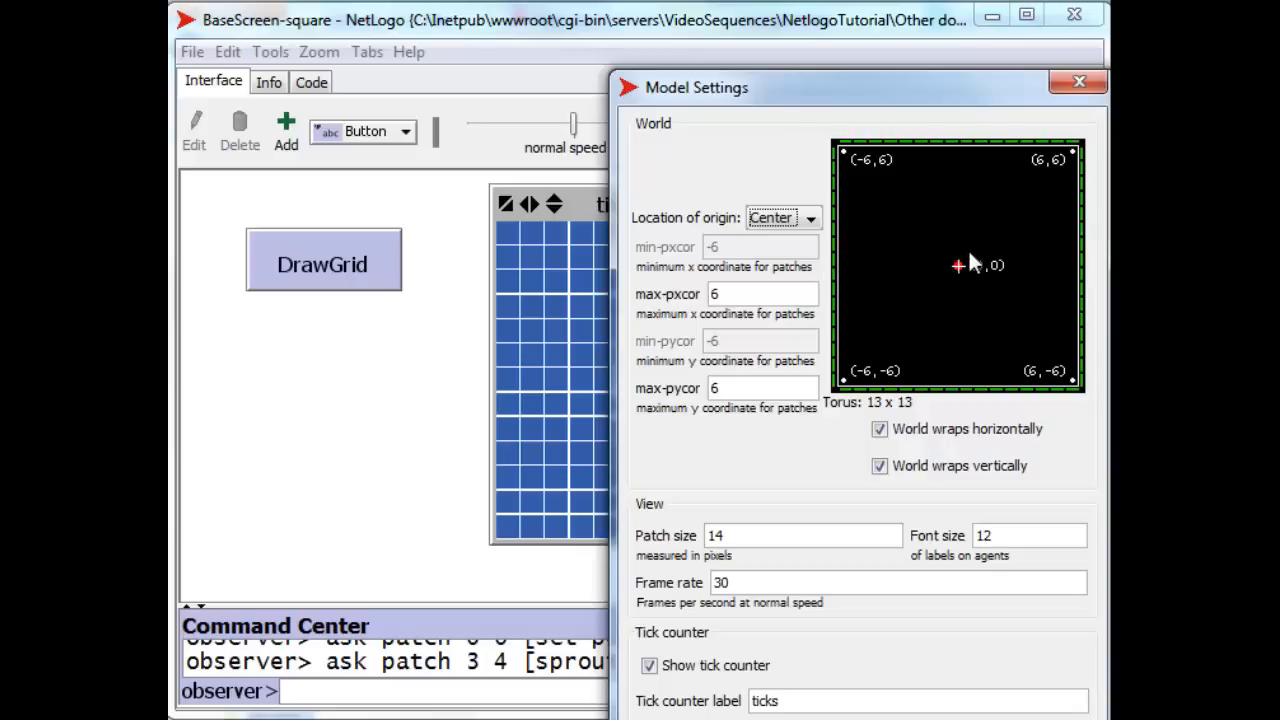
mouse_move(1080, 264)
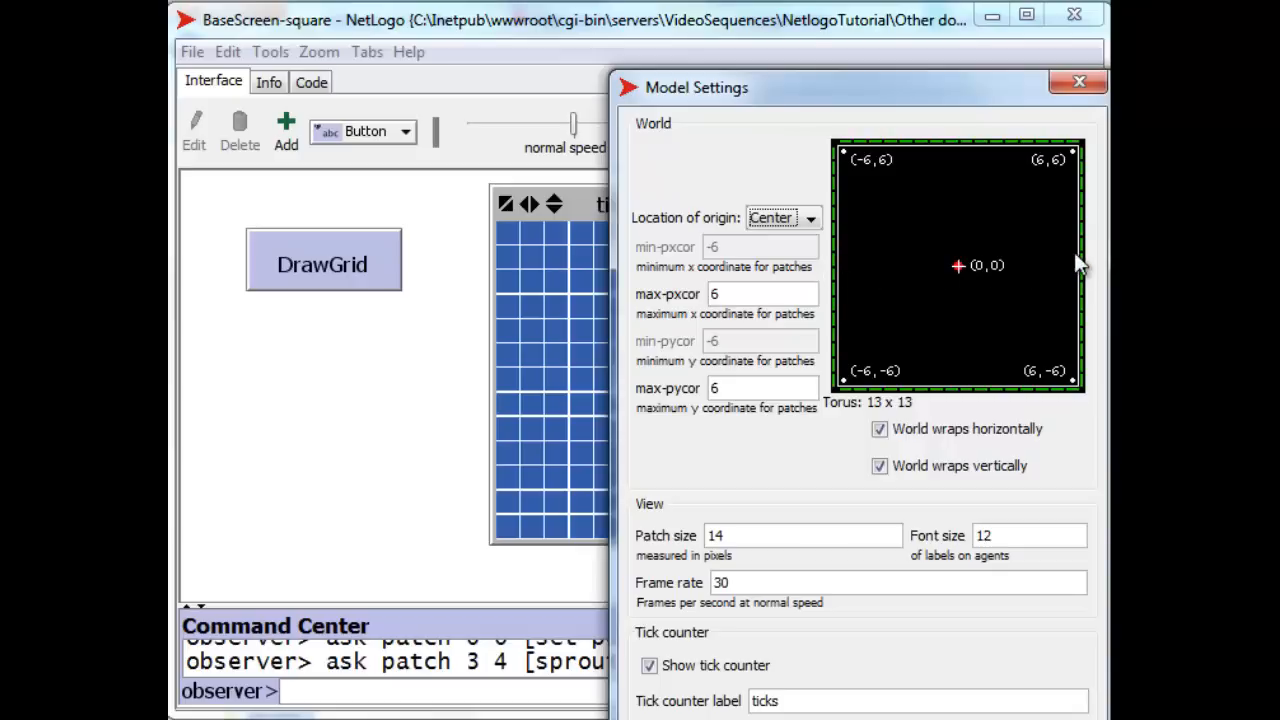
mouse_move(976, 158)
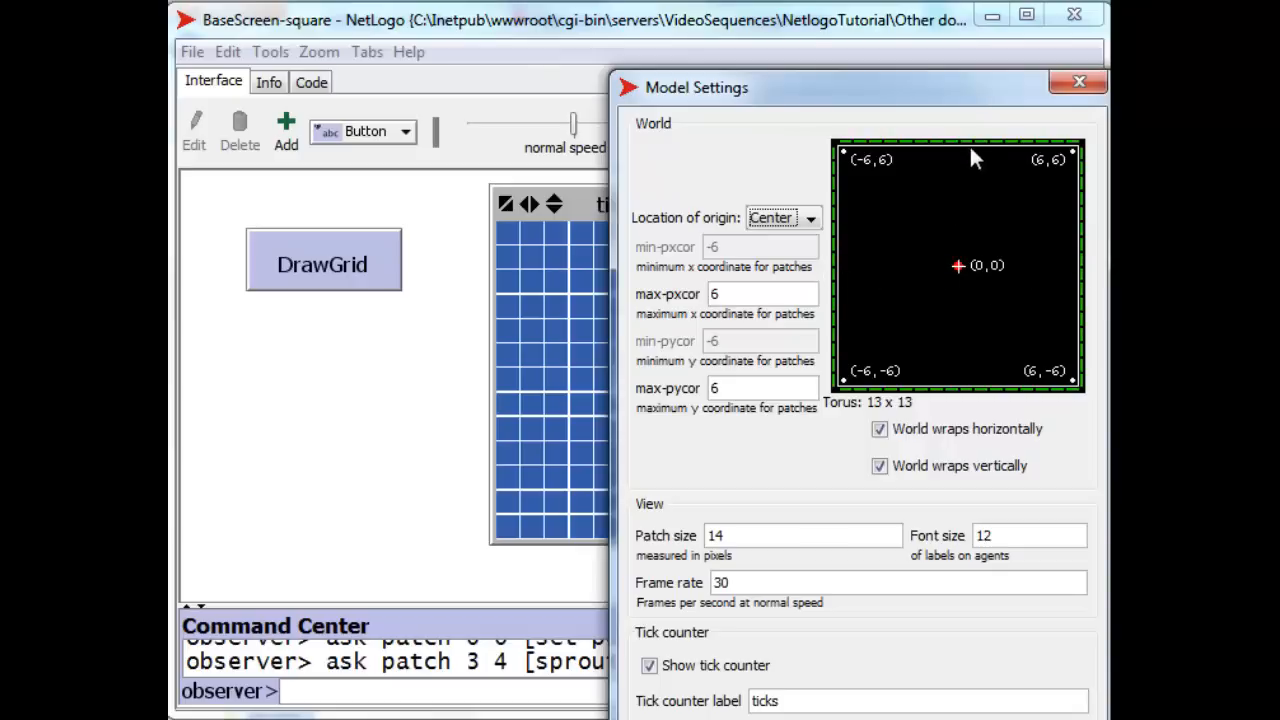
mouse_move(740, 476)
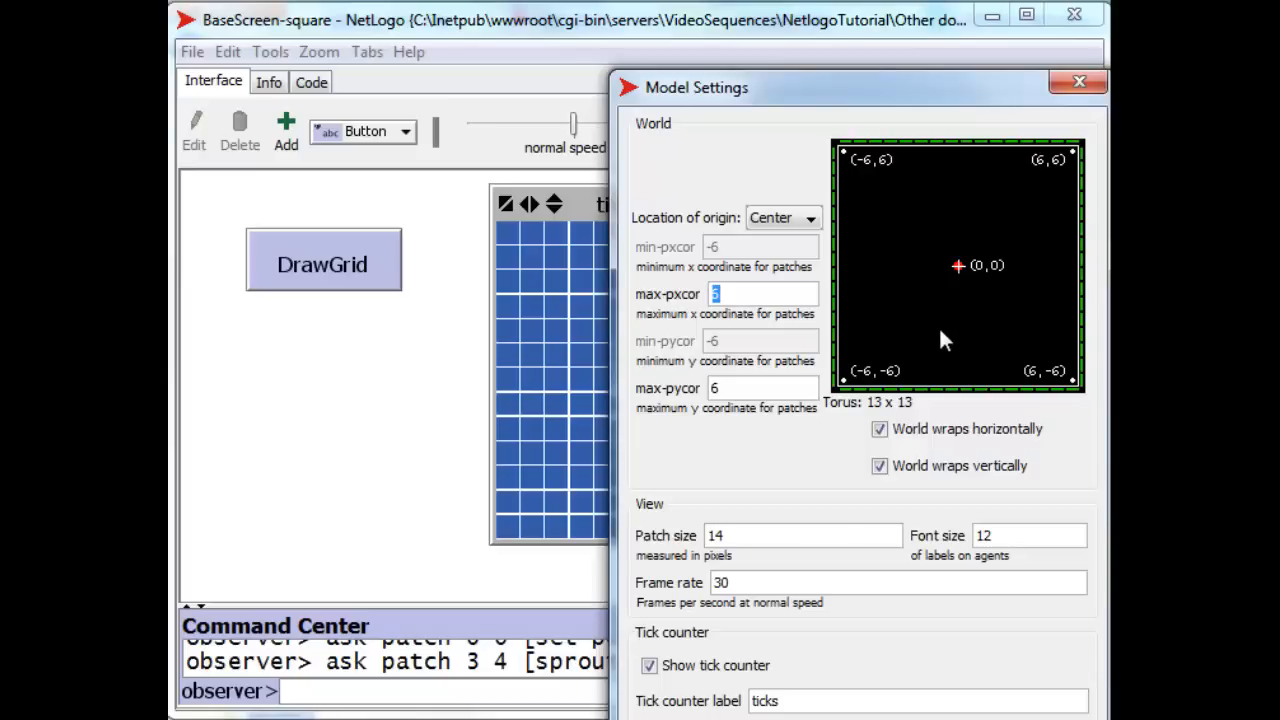
text(10)
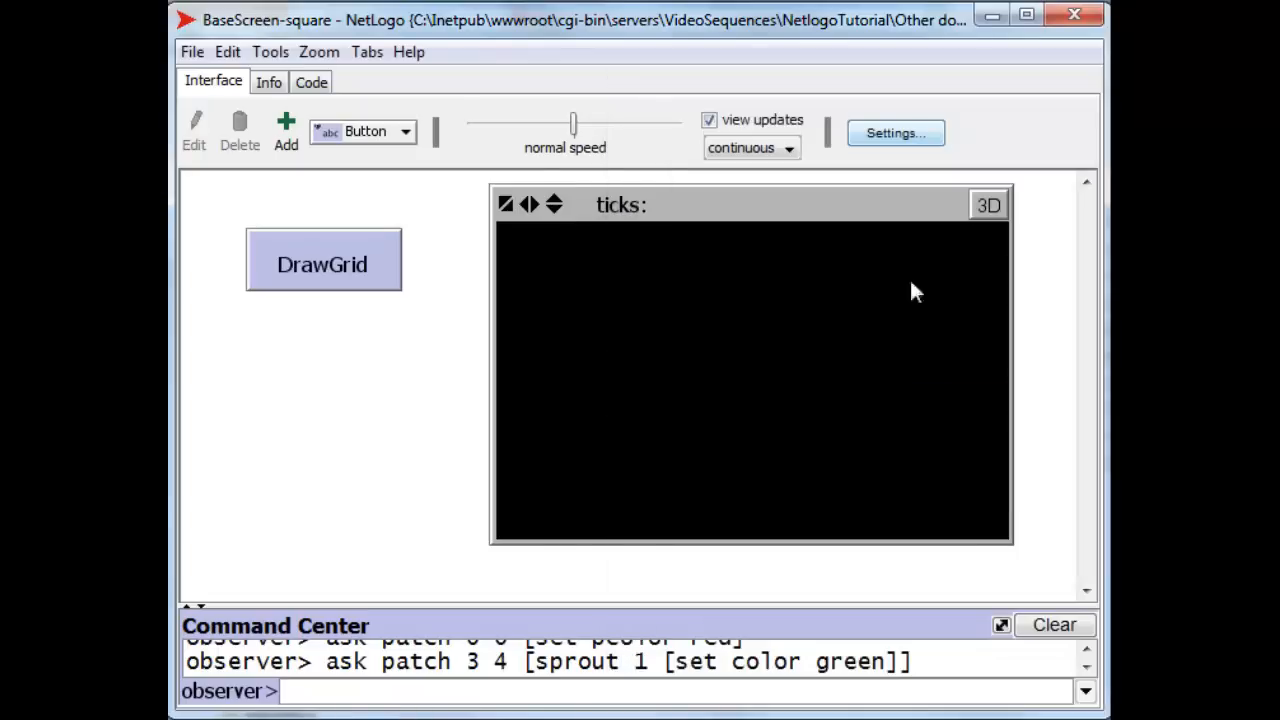
mouse_move(650, 348)
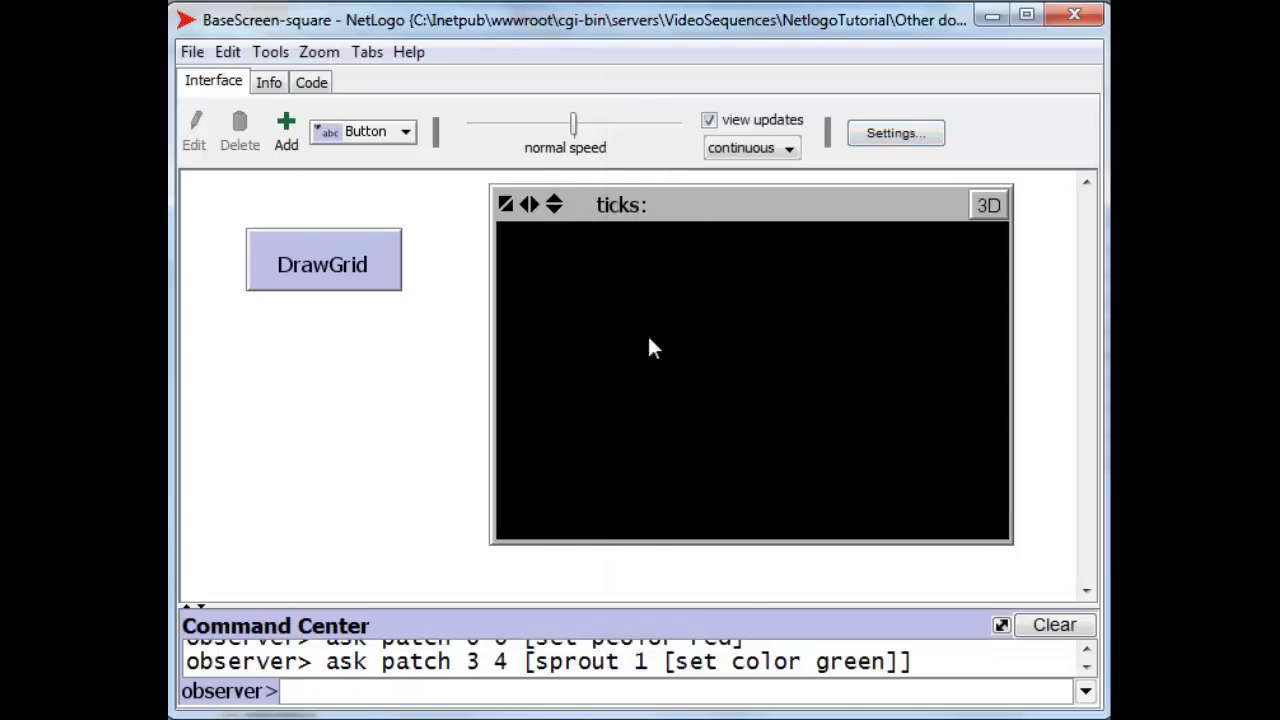
mouse_move(800, 240)
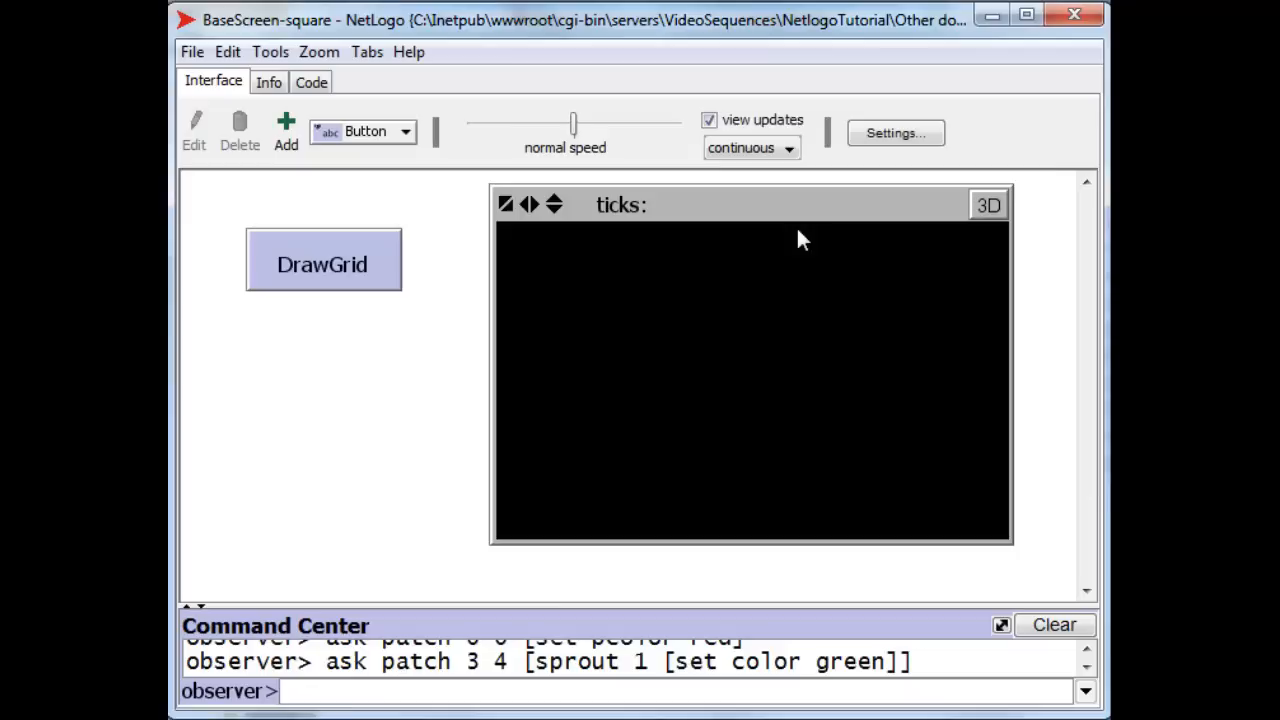
mouse_move(780, 520)
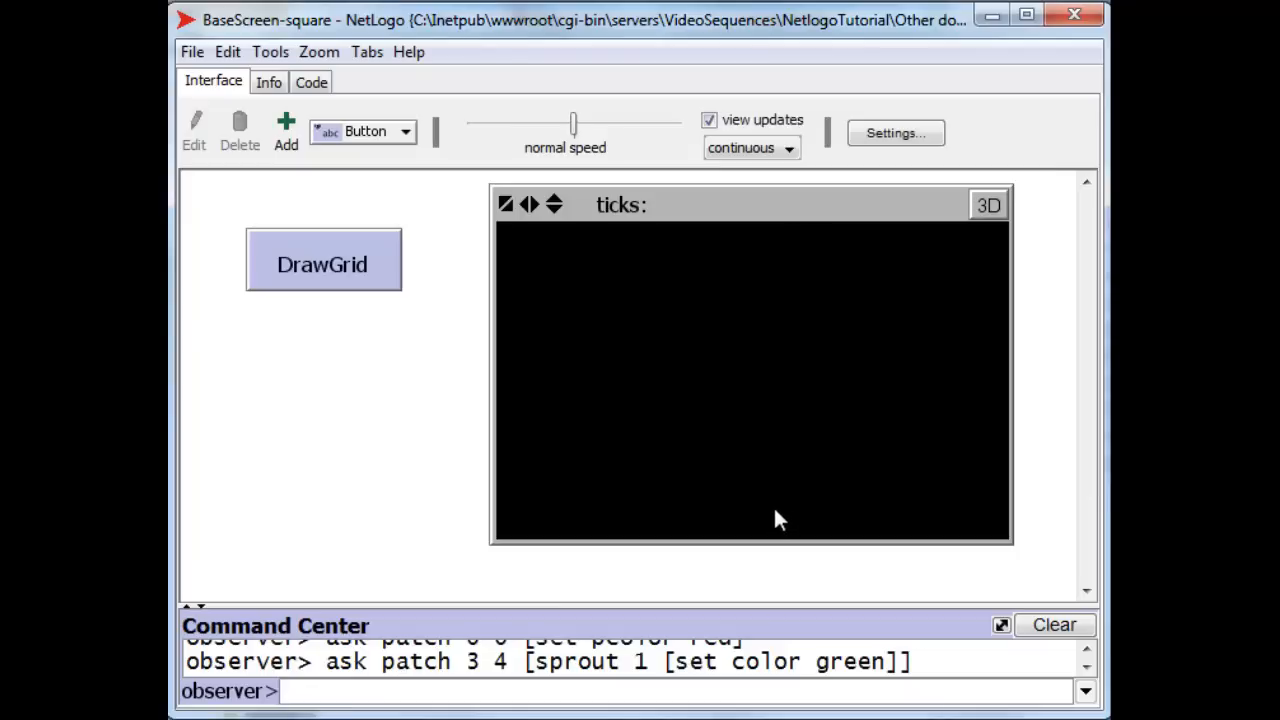
Run DrawGrid again to fill the widened 21 by 13 world with the blue, white-lined grid.
click(322, 260)
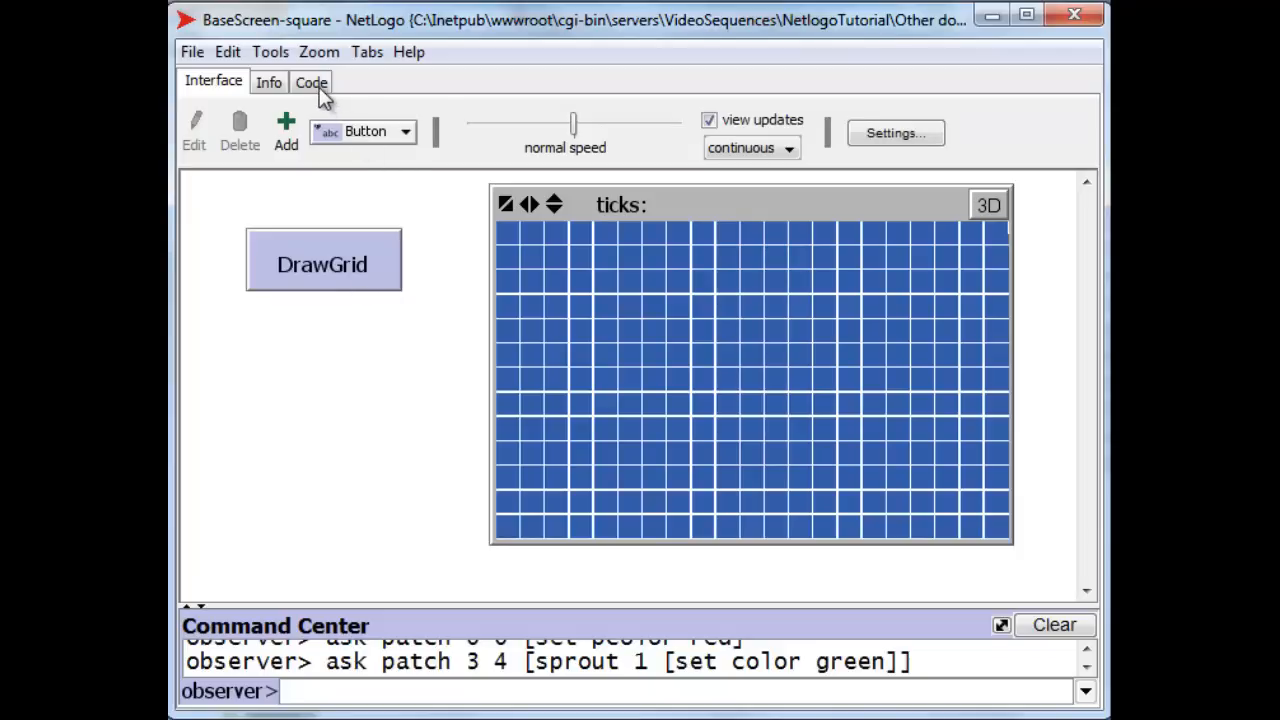
click(312, 82)
text(ca)
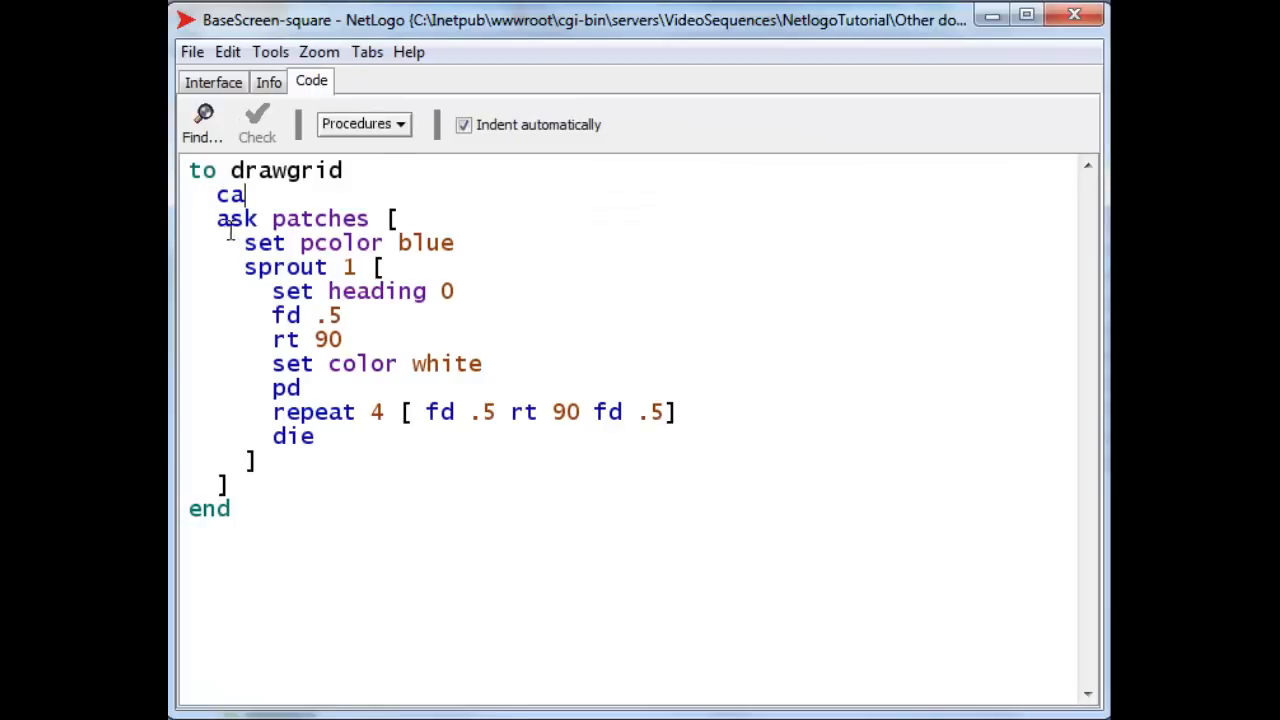
double_click(292, 218)
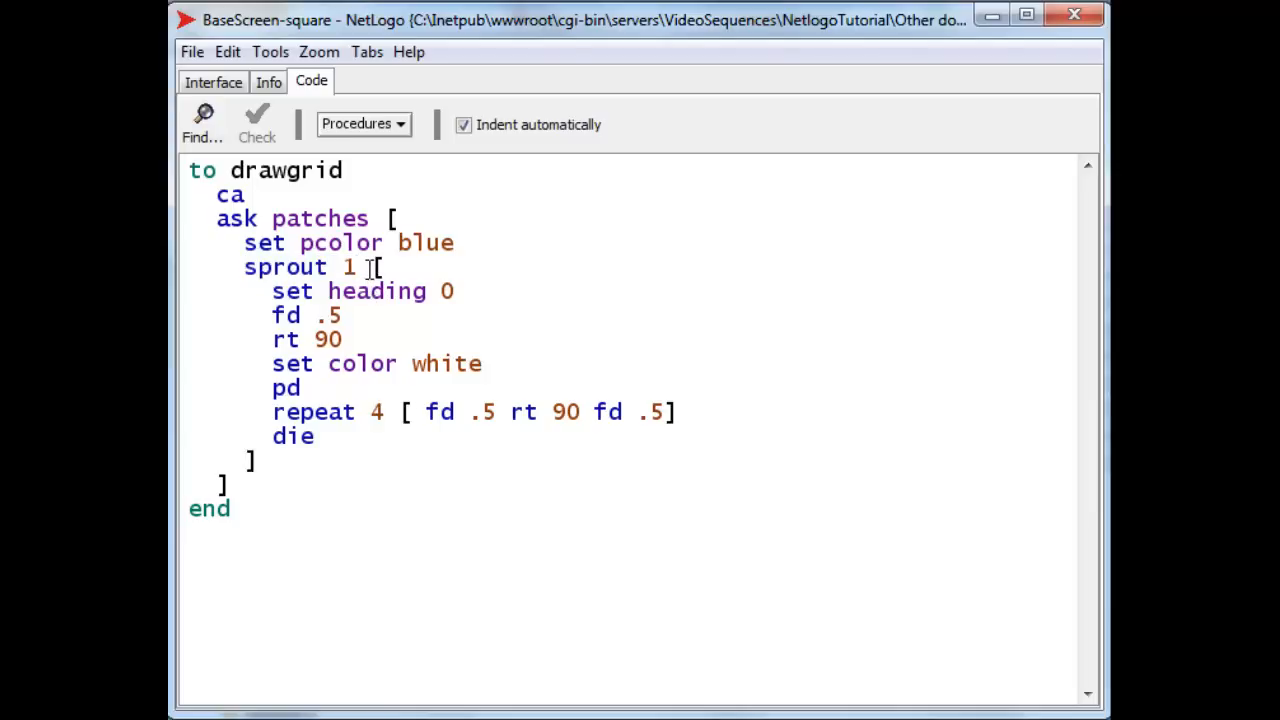
mouse_move(372, 268)
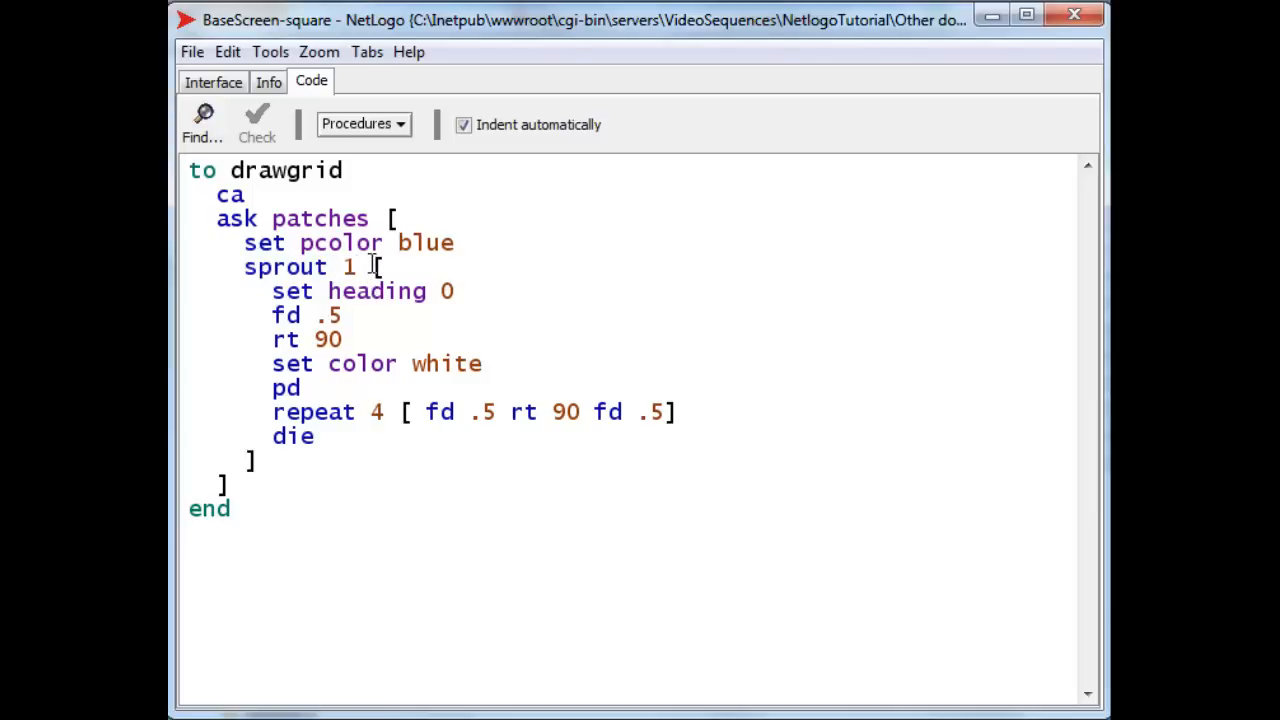
mouse_move(410, 300)
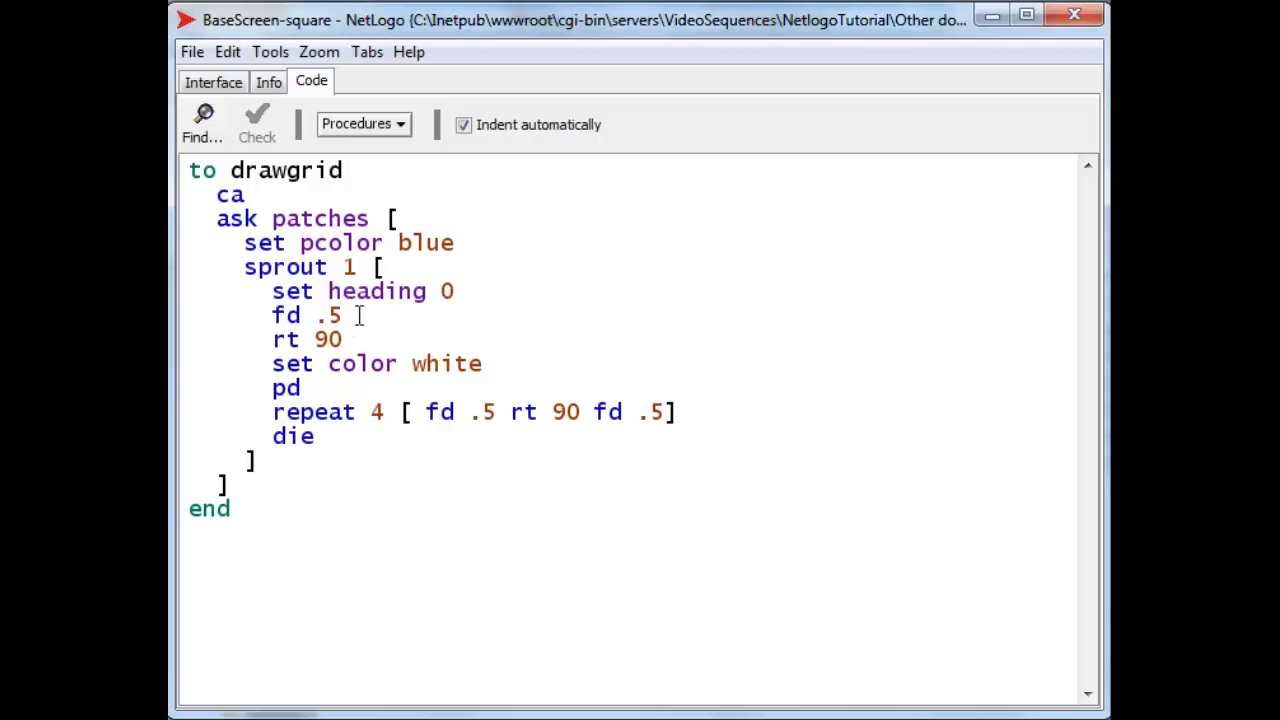
mouse_move(360, 292)
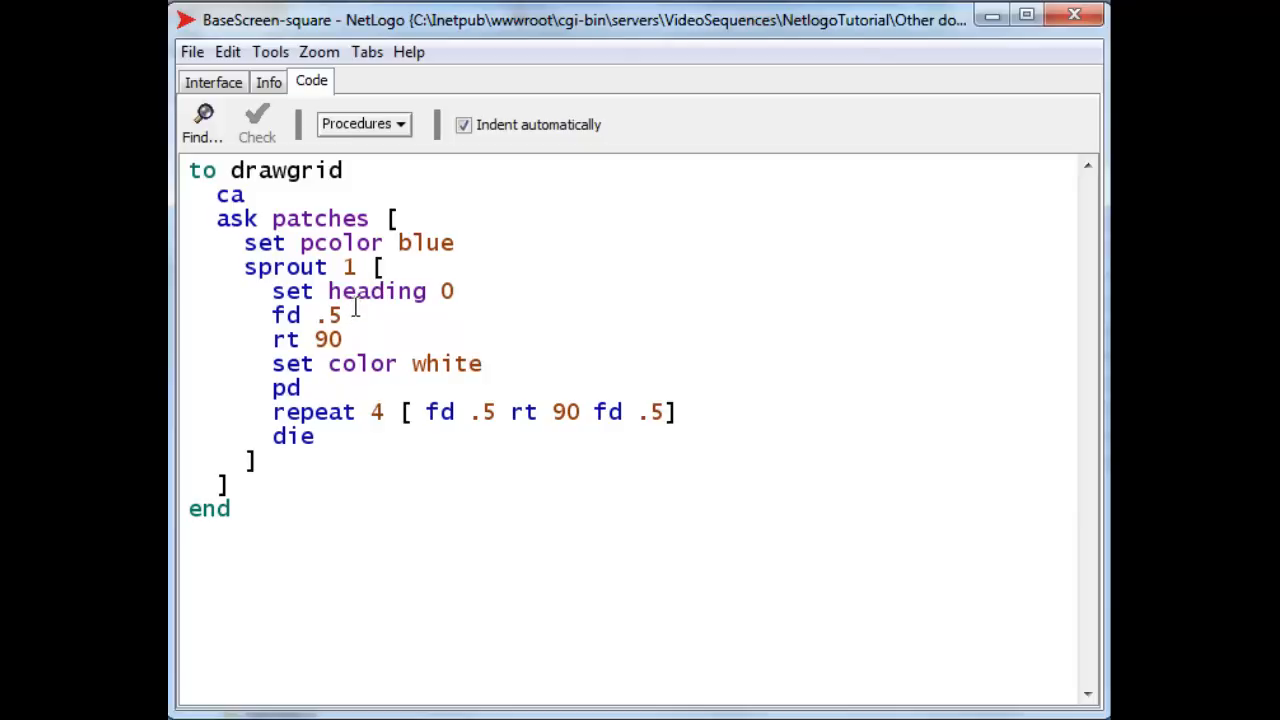
mouse_move(350, 338)
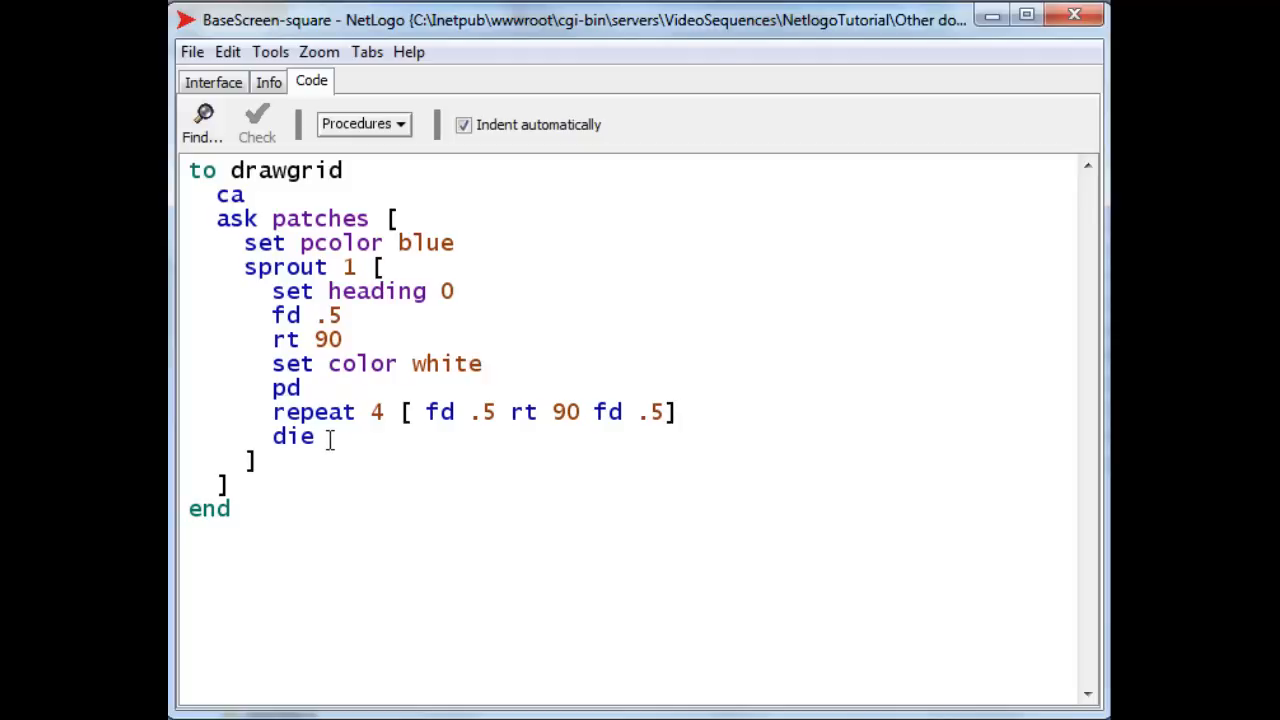
click(212, 80)
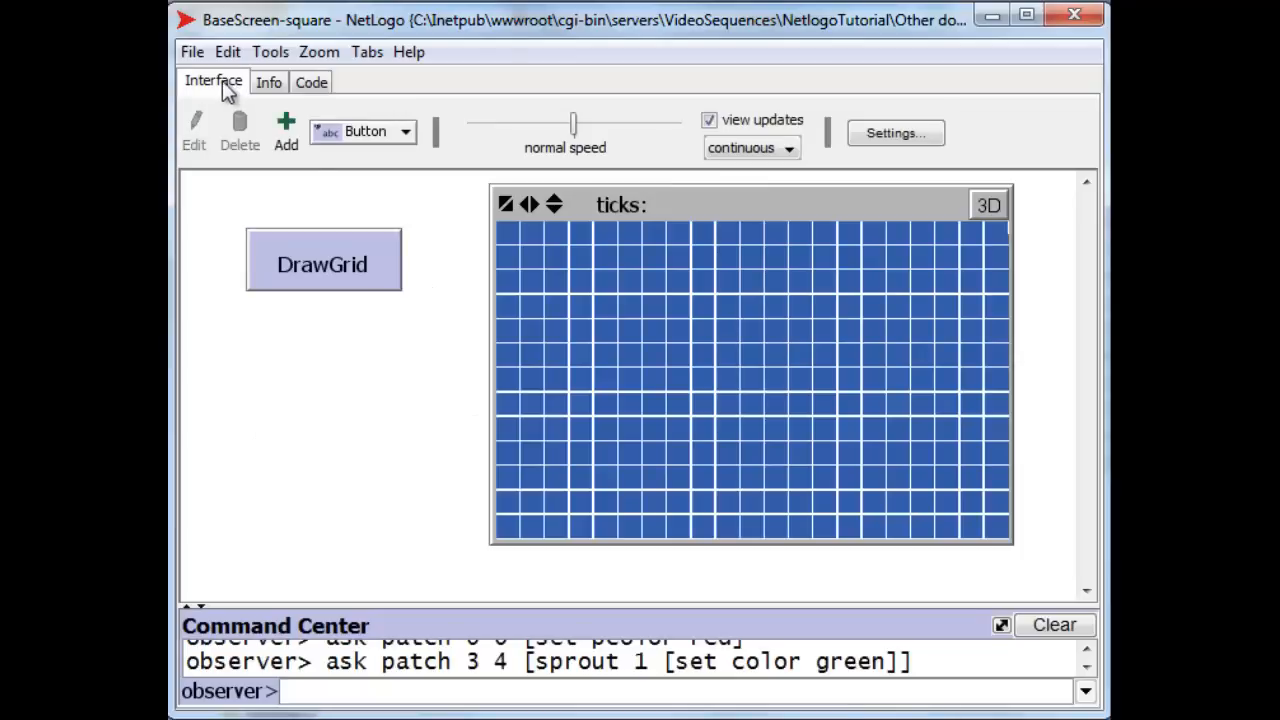
mouse_move(816, 396)
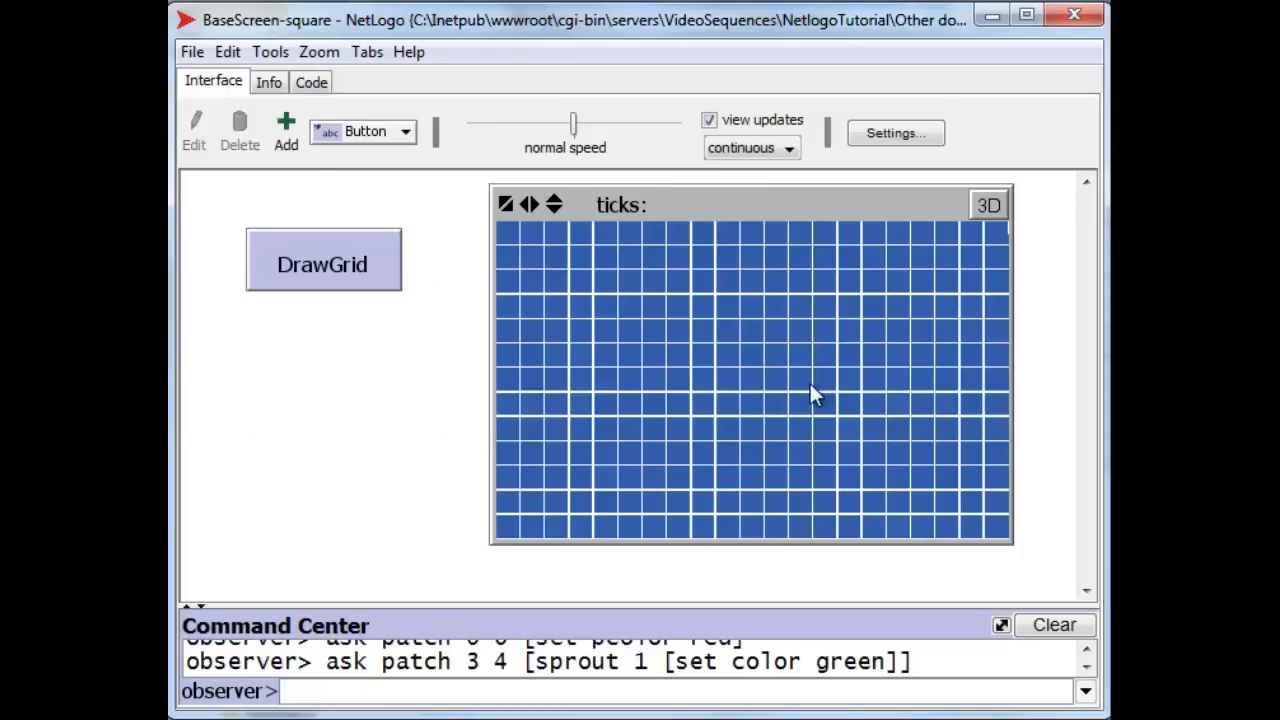